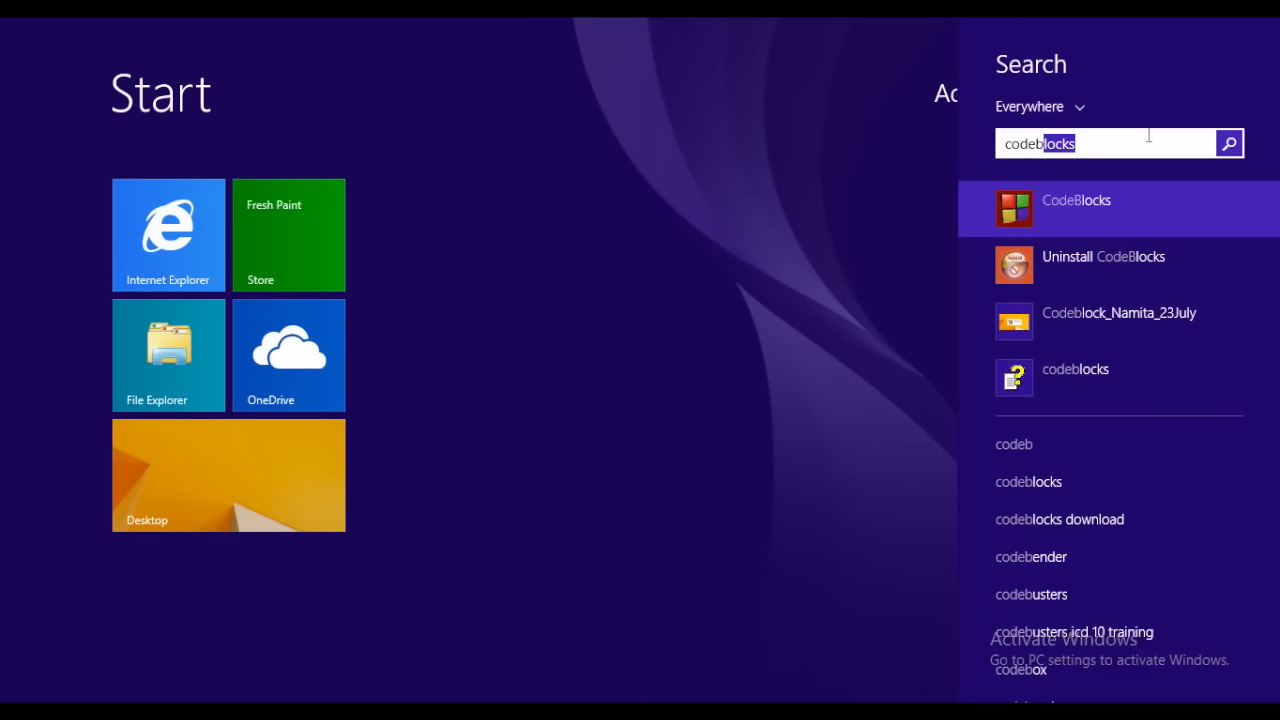
- Launch Code::Blocks from Start search and dismiss the 'Unable to open' workspace message
{"action": "left_click", "coordinate": [1076, 208]}
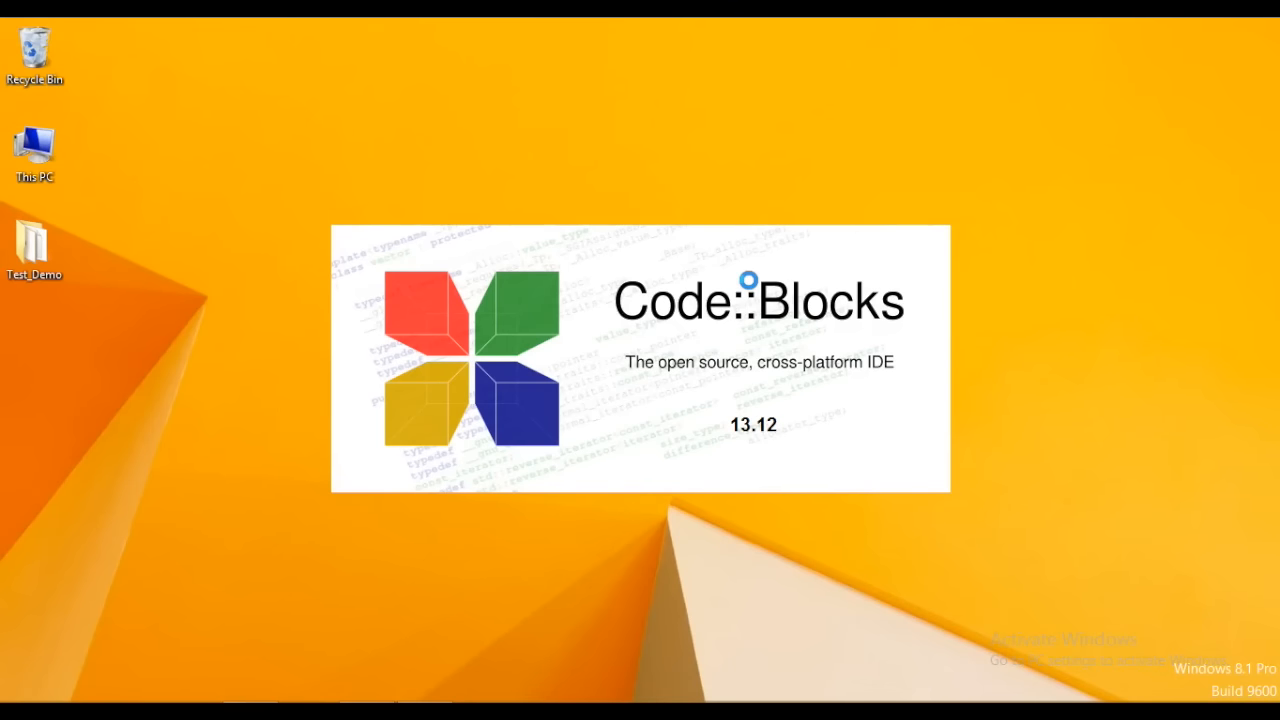
{"action": "mouse_move", "coordinate": [736, 436]}
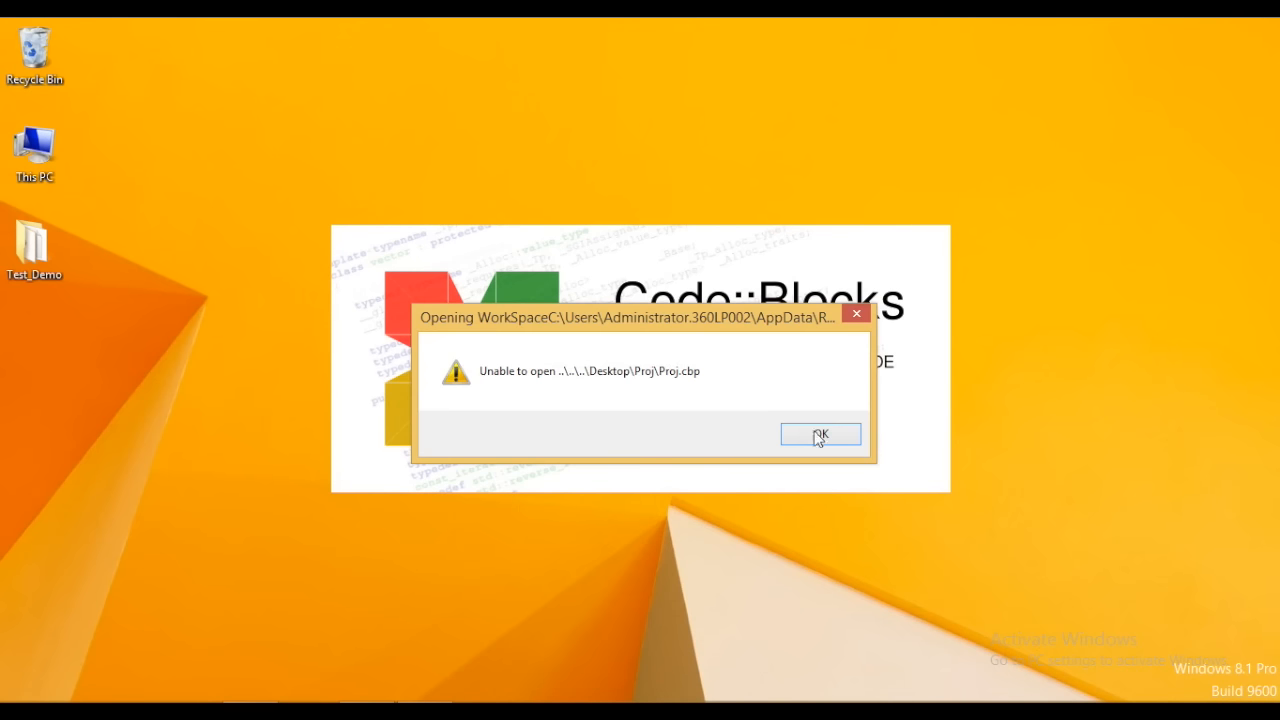
{"action": "left_click", "coordinate": [820, 432]}
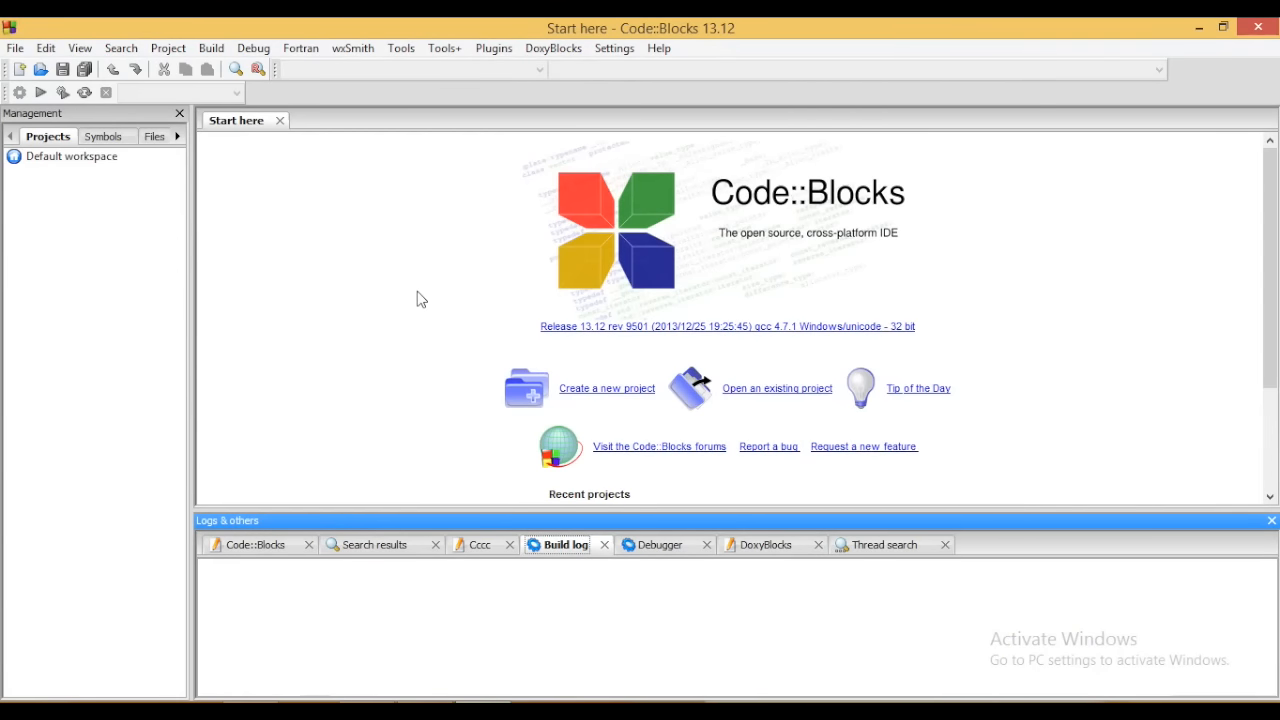
{"action": "mouse_move", "coordinate": [608, 400]}
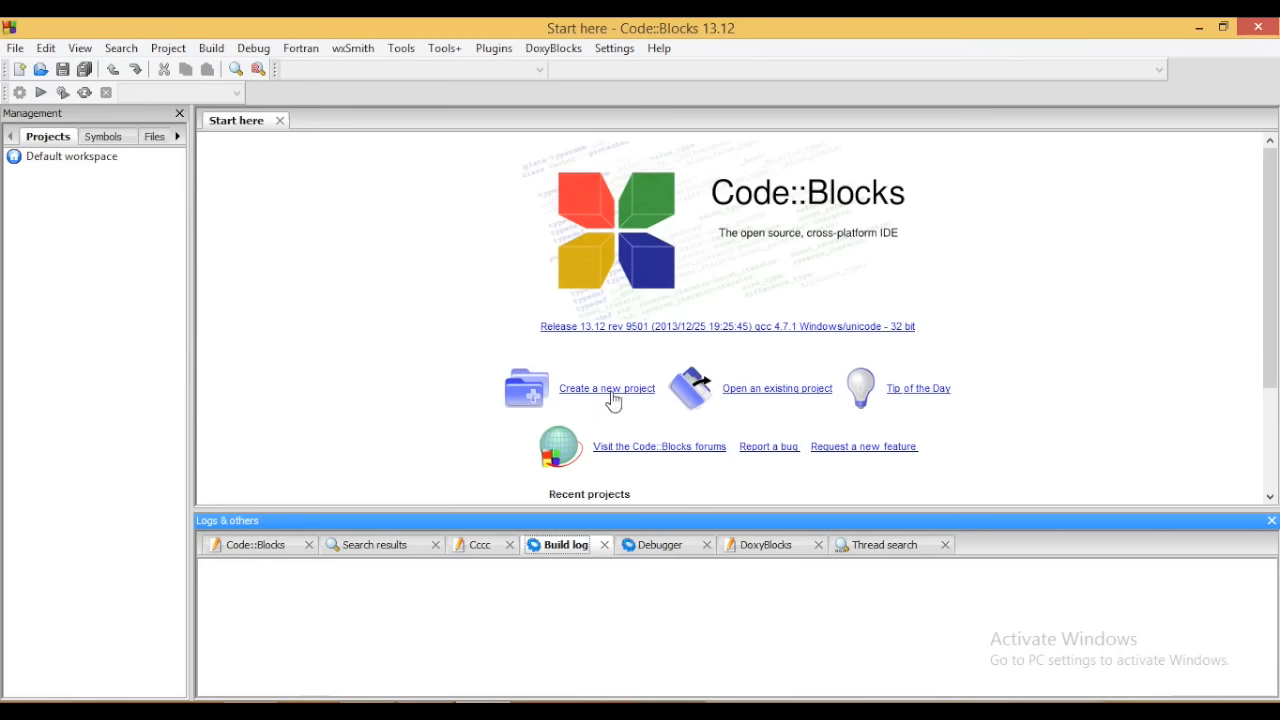
- Start a new project and choose the Console application template
{"action": "left_click", "coordinate": [606, 388]}
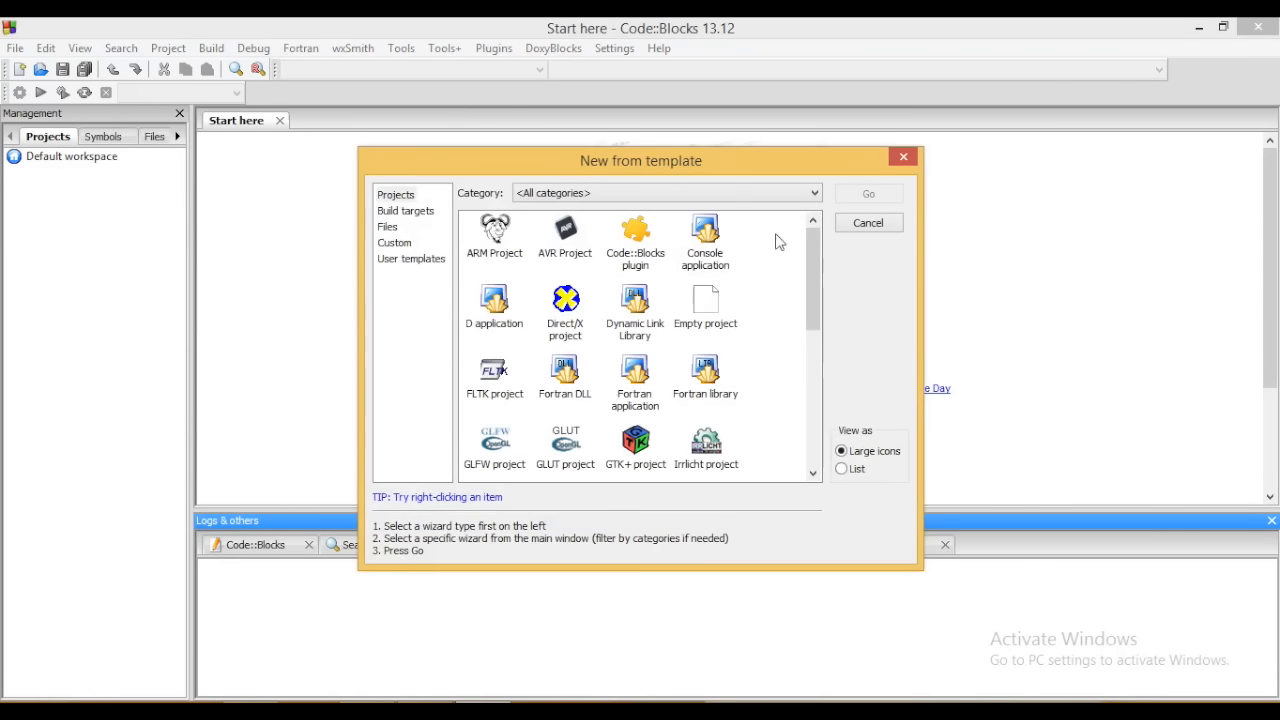
{"action": "mouse_move", "coordinate": [784, 356]}
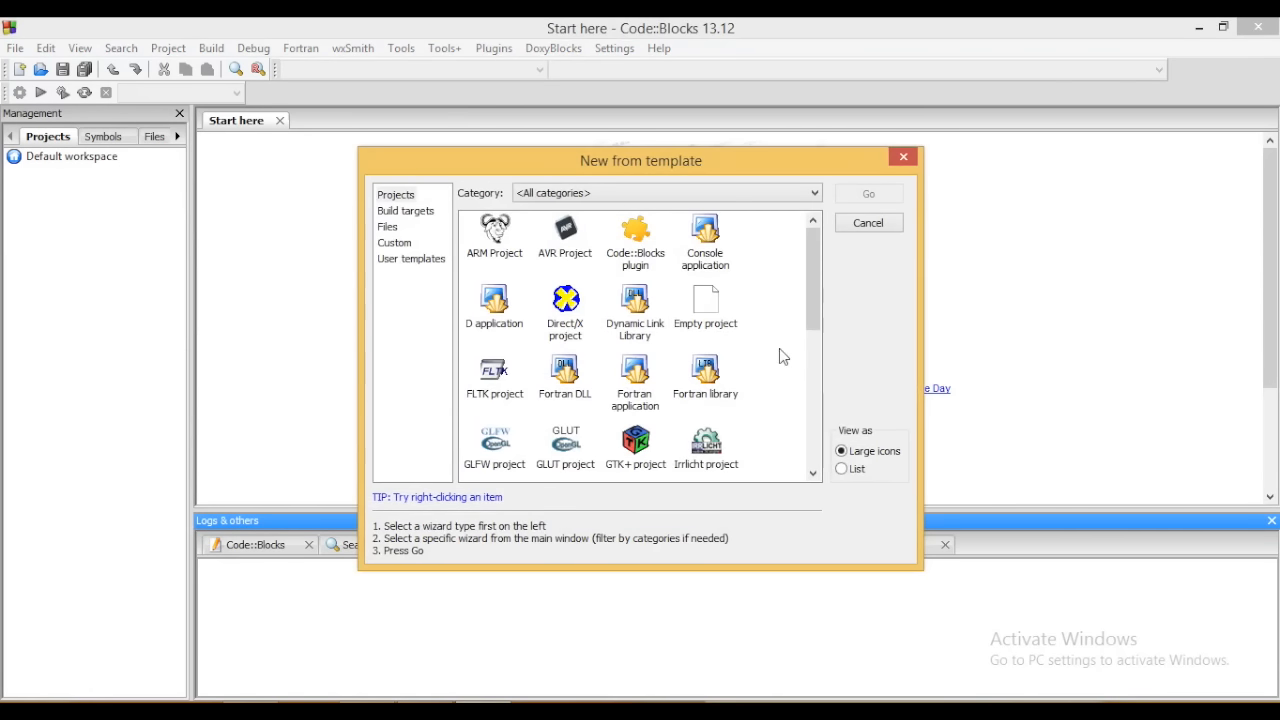
{"action": "left_click", "coordinate": [704, 236]}
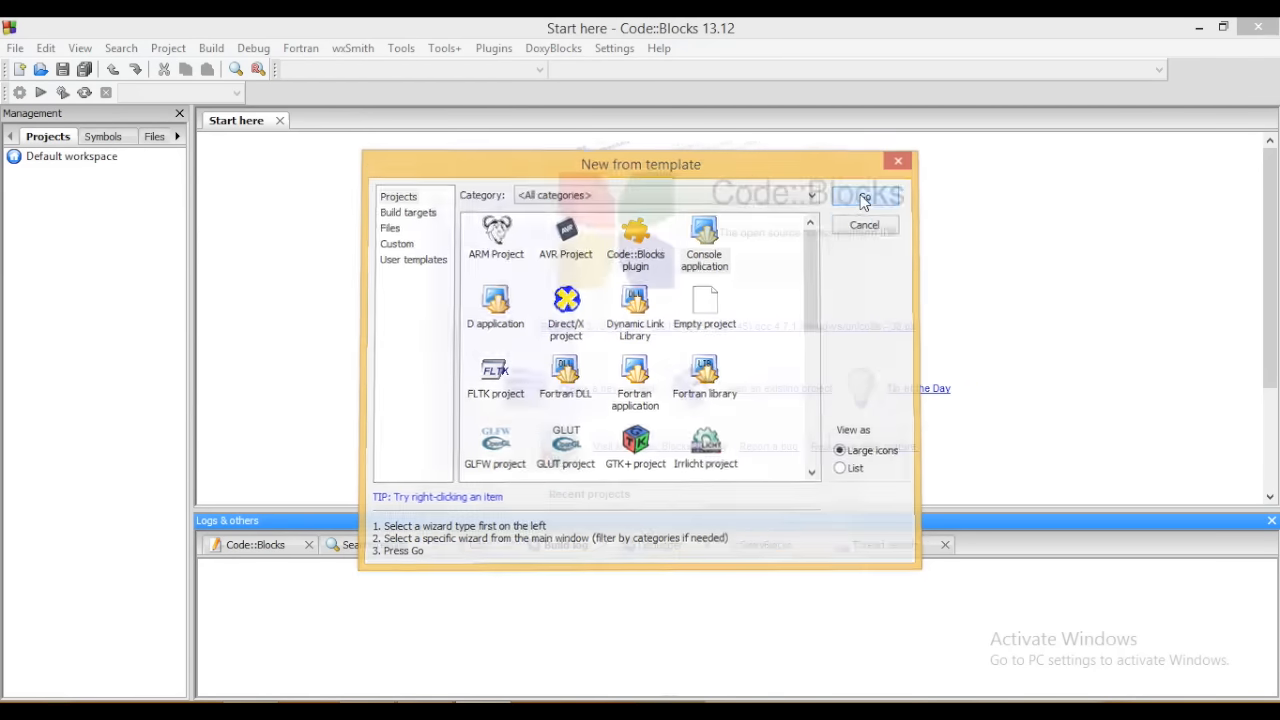
- Choose C++ as the language and begin titling the project Demo_ on the Desktop
{"action": "double_click", "coordinate": [704, 240]}
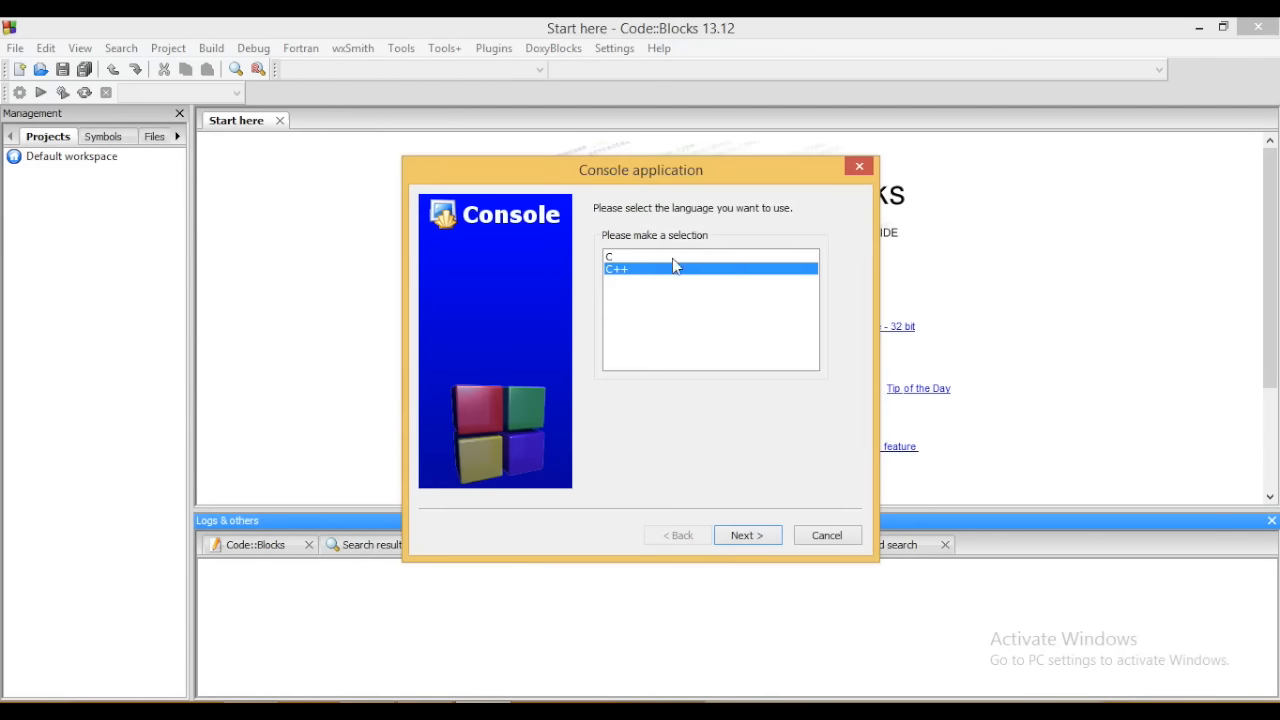
{"action": "mouse_move", "coordinate": [670, 260]}
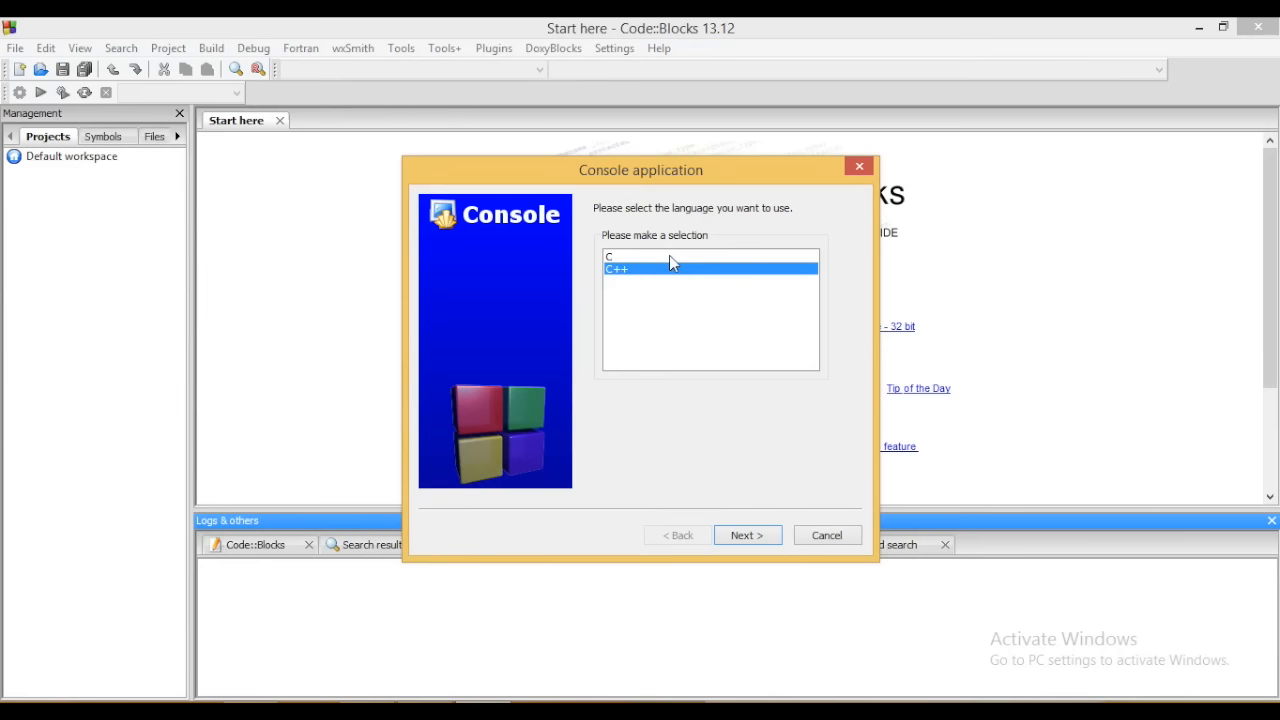
{"action": "mouse_move", "coordinate": [652, 260]}
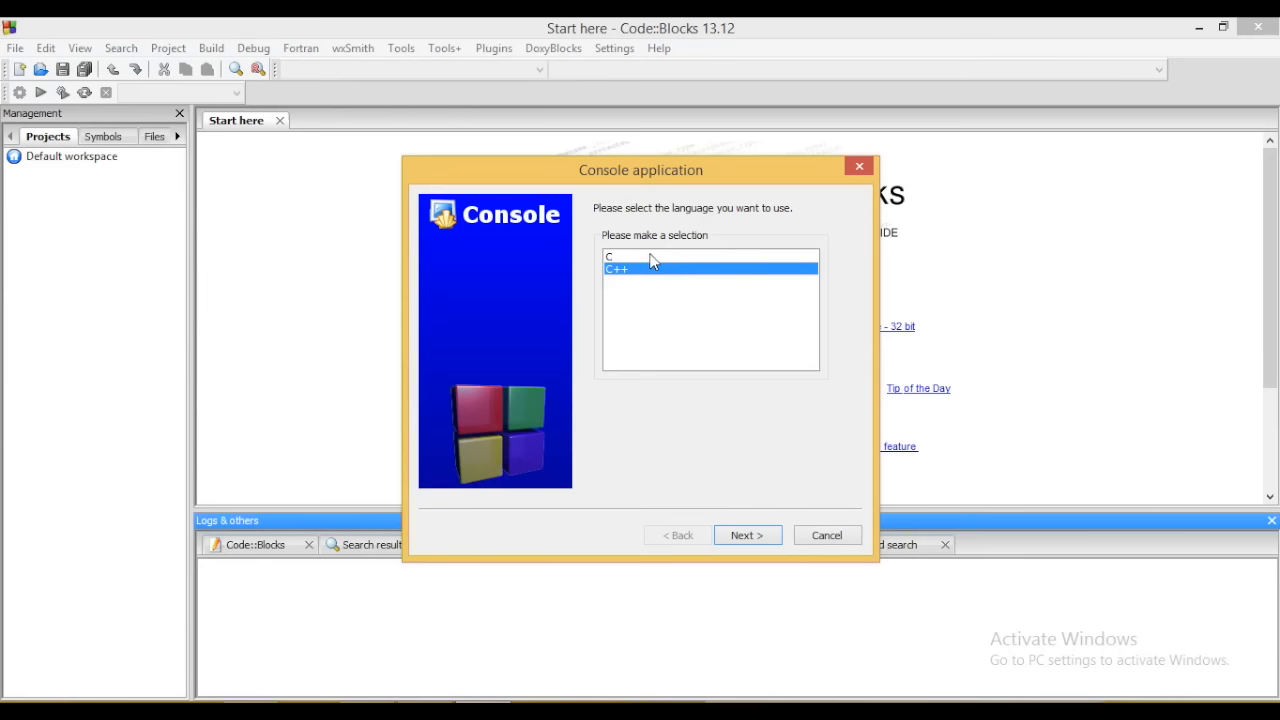
{"action": "left_click", "coordinate": [620, 256]}
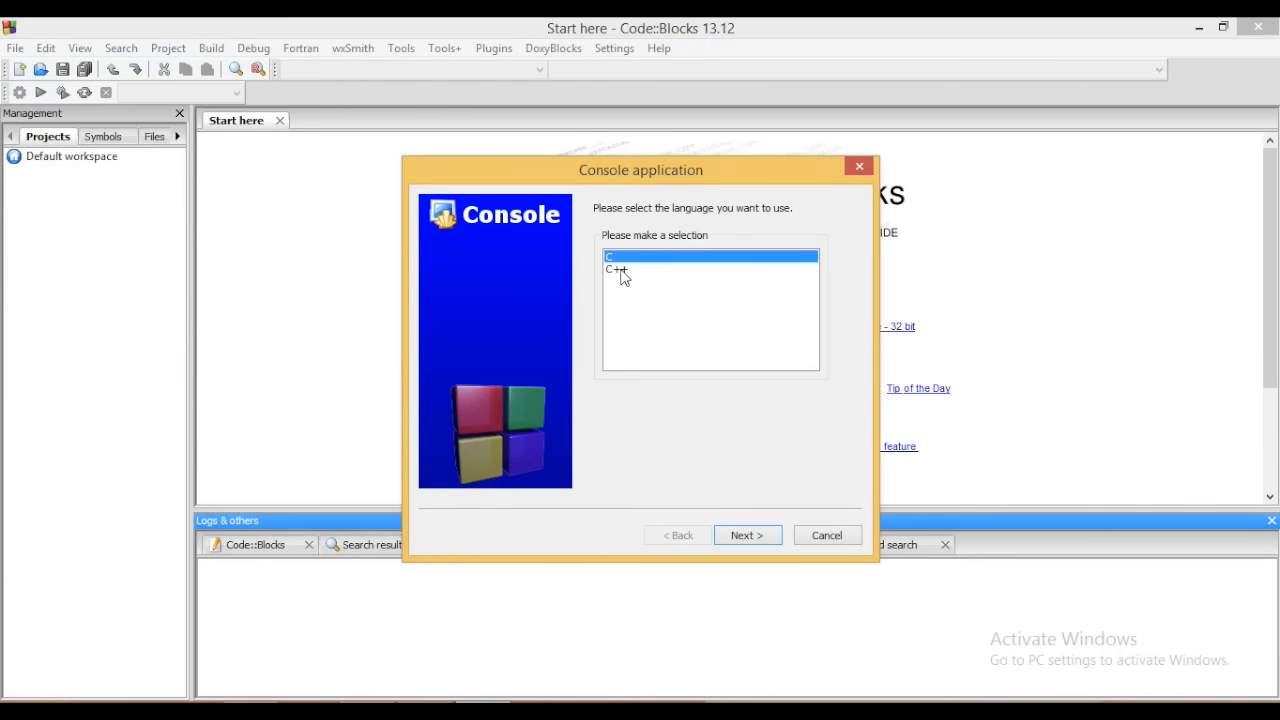
{"action": "left_click", "coordinate": [616, 268]}
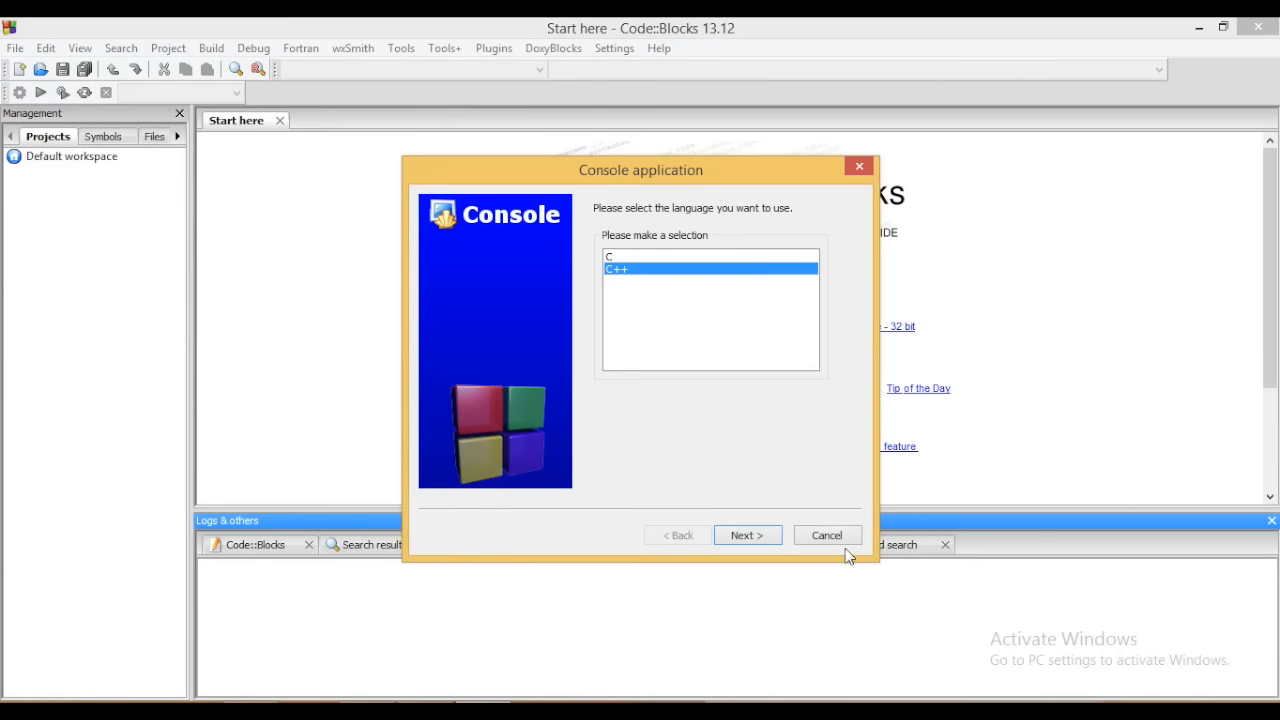
{"action": "left_click", "coordinate": [748, 534]}
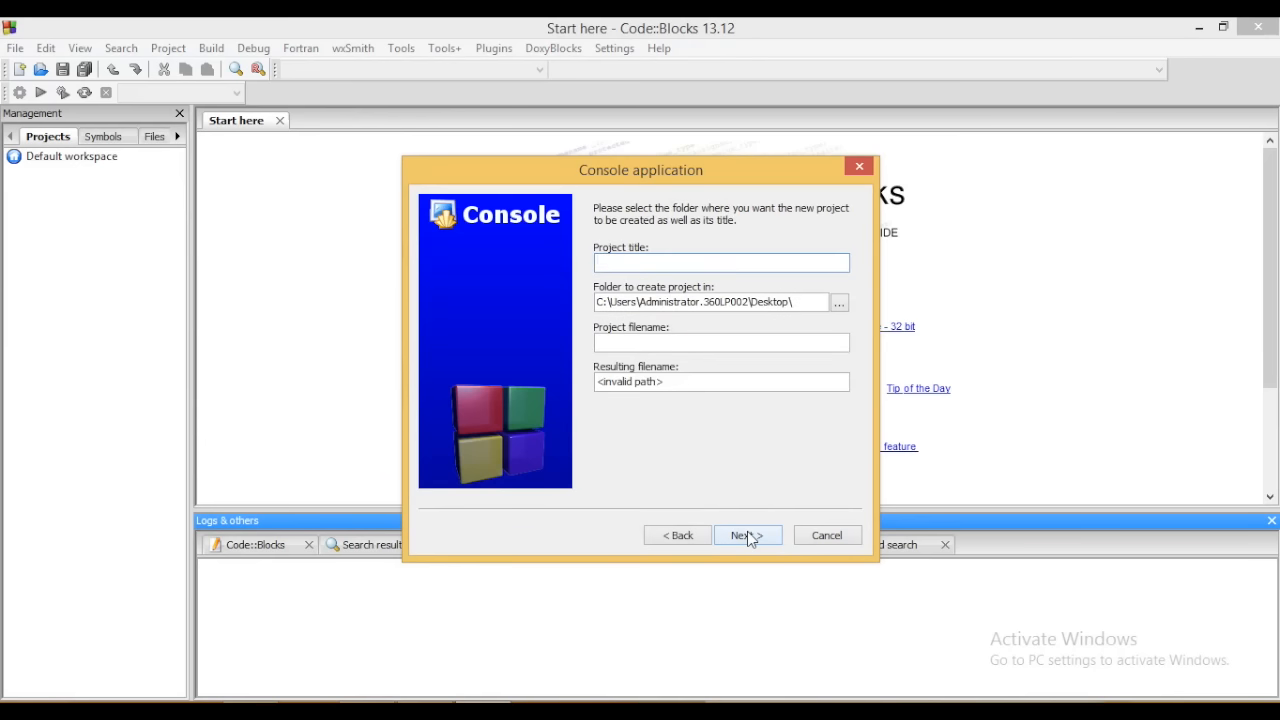
{"action": "type", "text": "Demo_"}
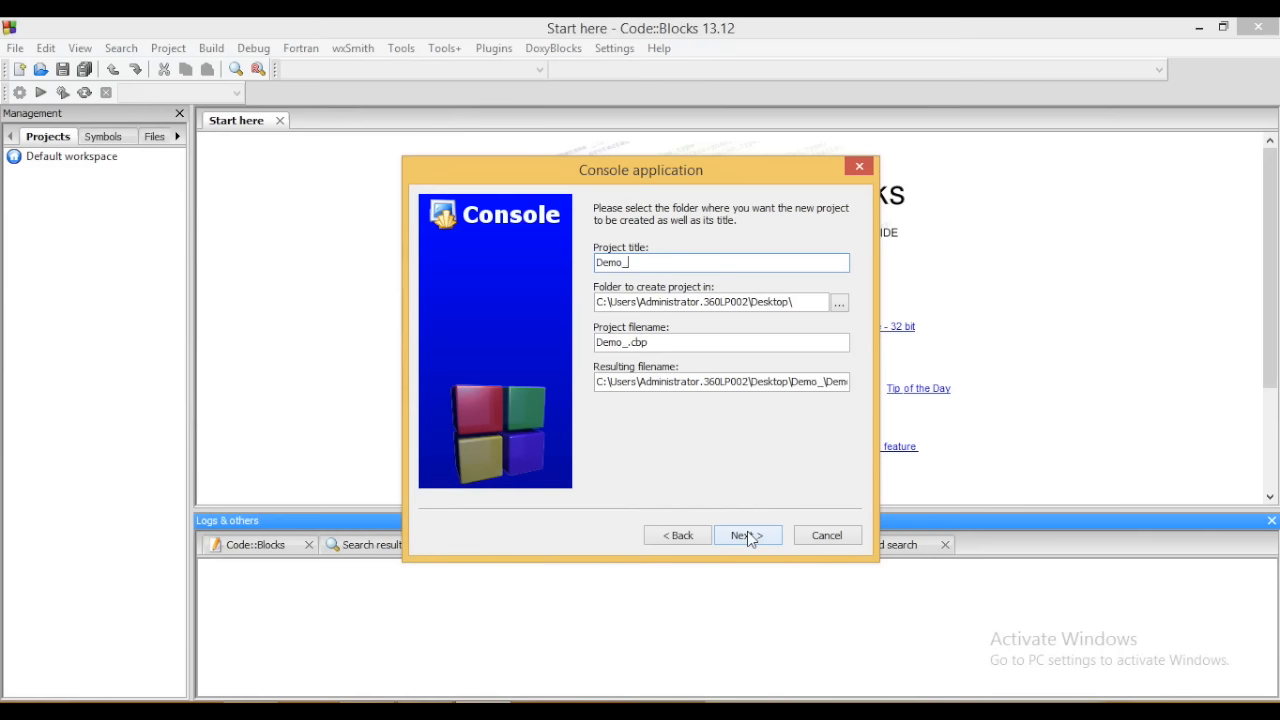
- Complete the title as Demo_Test and keep GNU GCC Compiler with Debug and Release
{"action": "type", "text": "Test"}
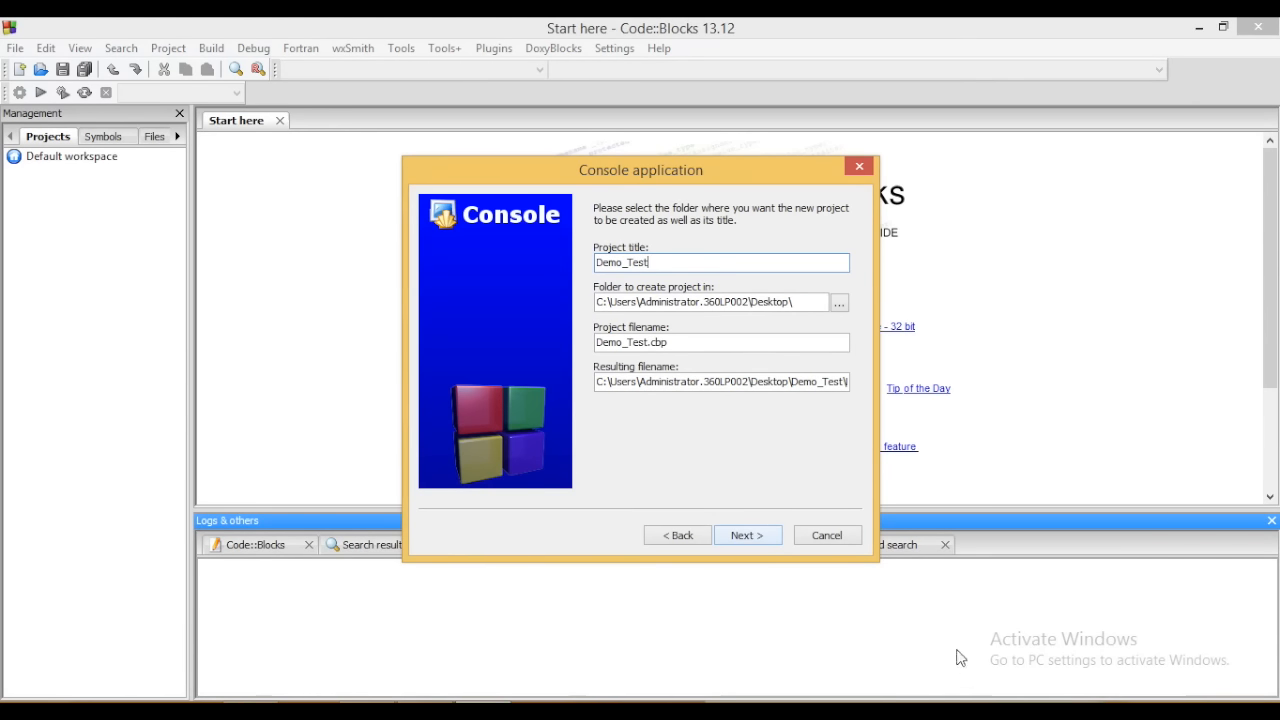
{"action": "left_click", "coordinate": [748, 534]}
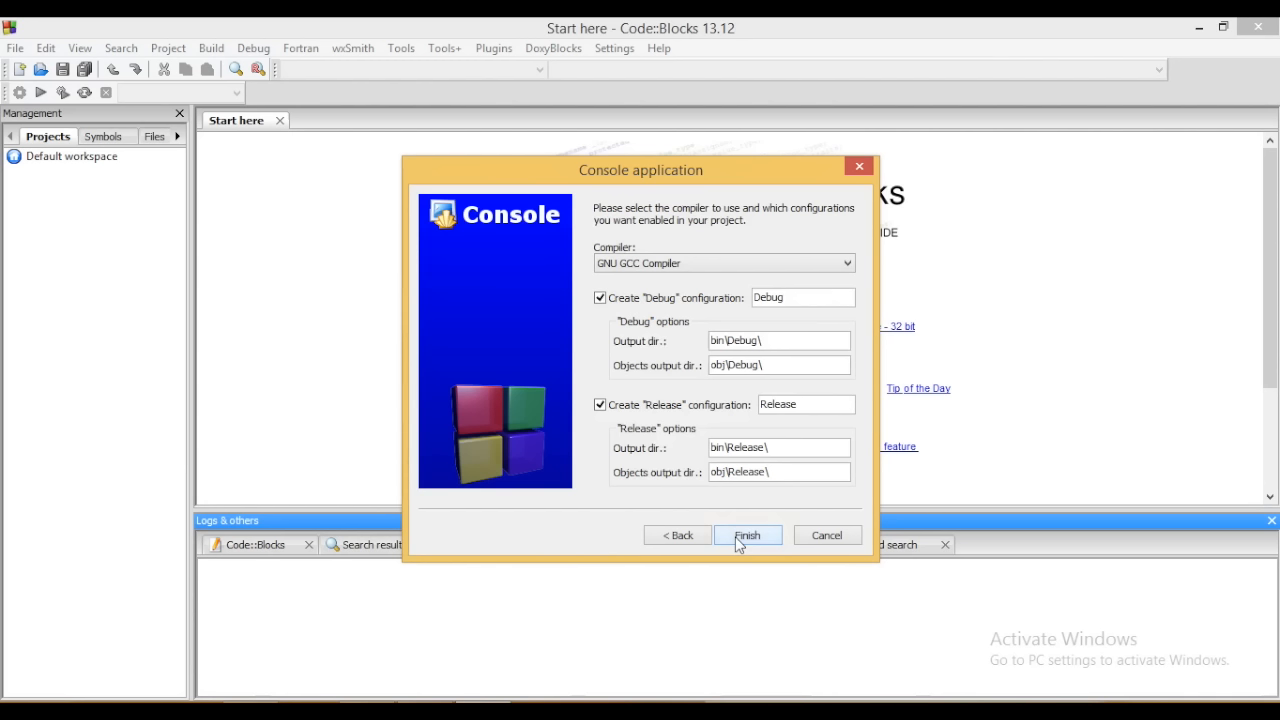
{"action": "mouse_move", "coordinate": [688, 264]}
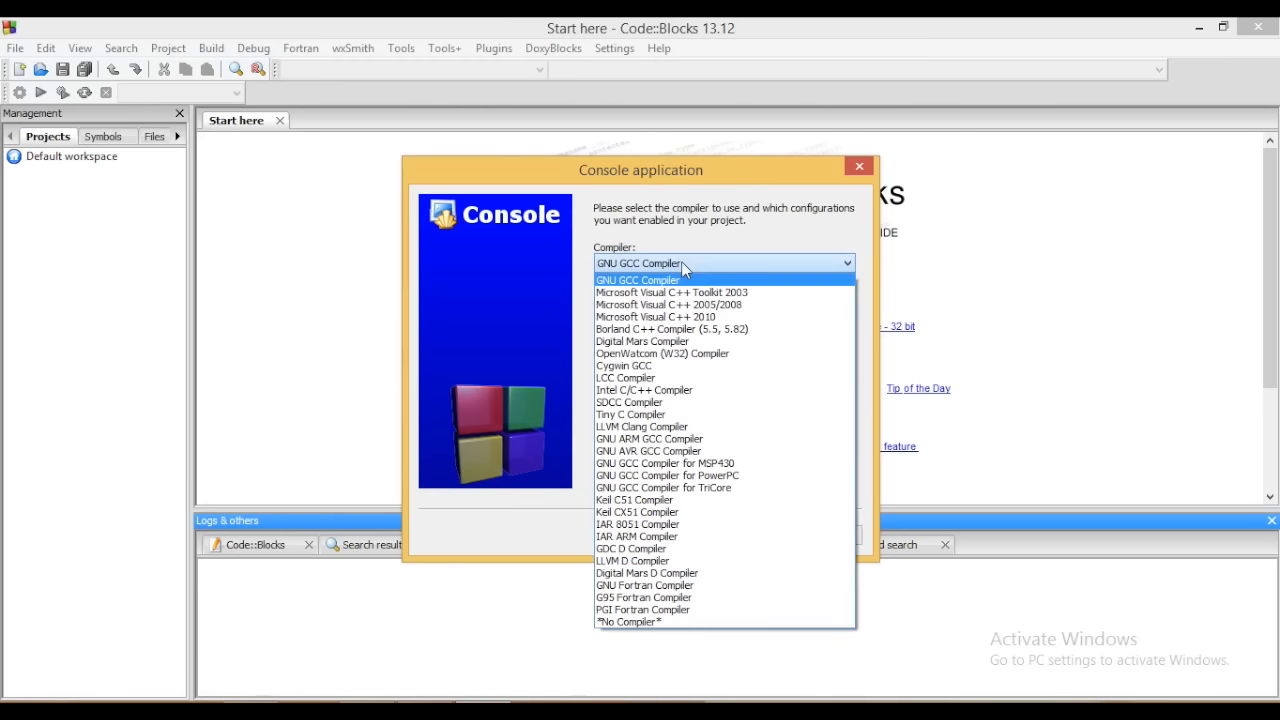
{"action": "mouse_move", "coordinate": [686, 284]}
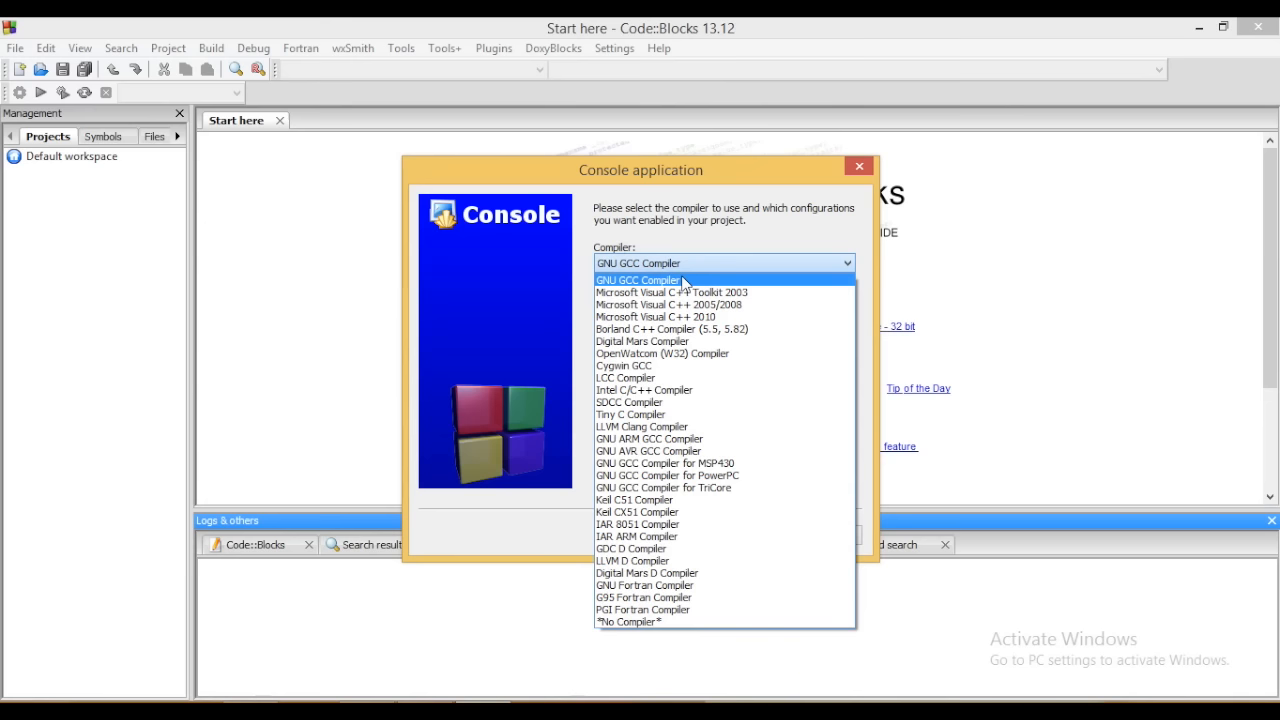
{"action": "left_click", "coordinate": [638, 280]}
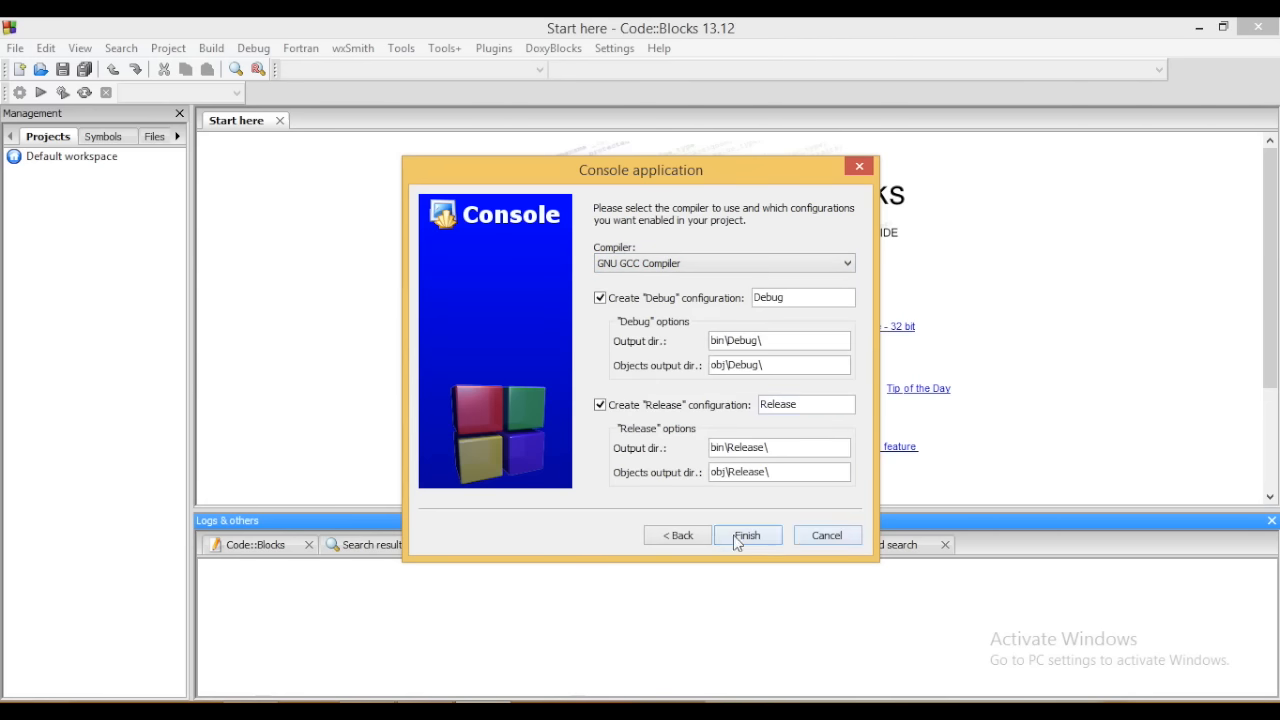
- Finish the wizard, expand Demo_Test > Sources and show main.cpp's Hello world code in the editor
{"action": "left_click", "coordinate": [748, 534]}
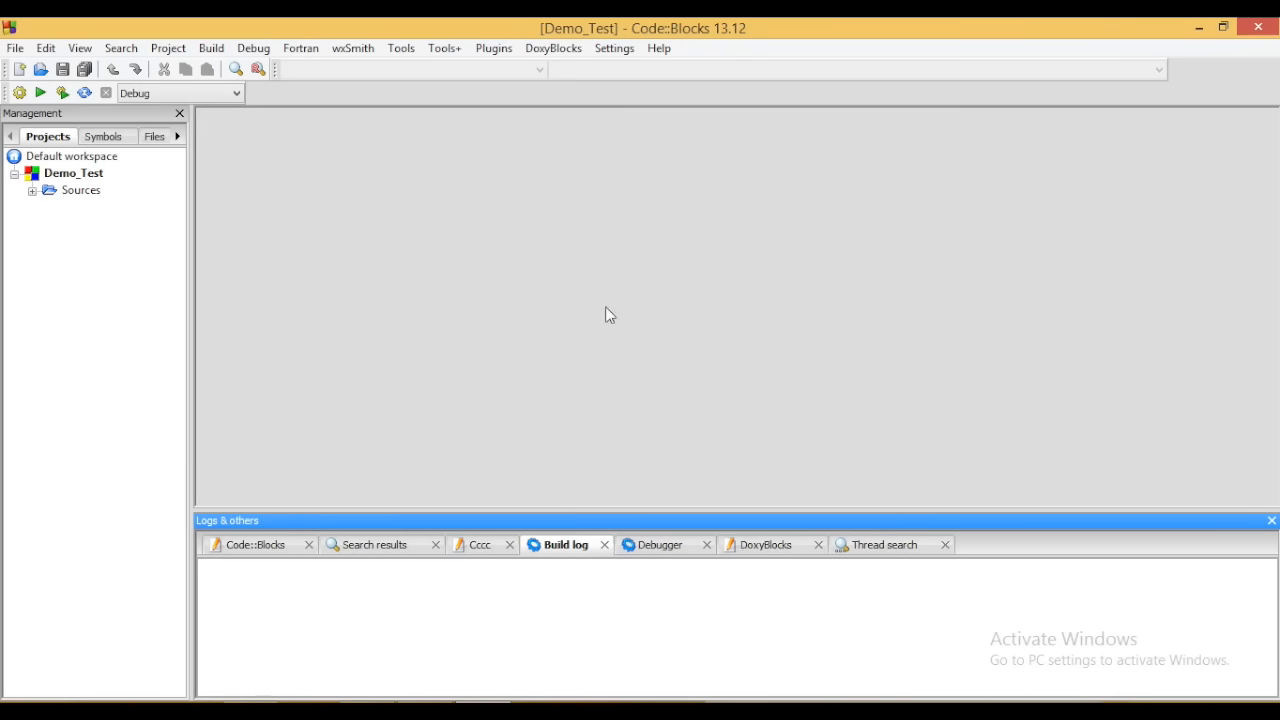
{"action": "mouse_move", "coordinate": [48, 184]}
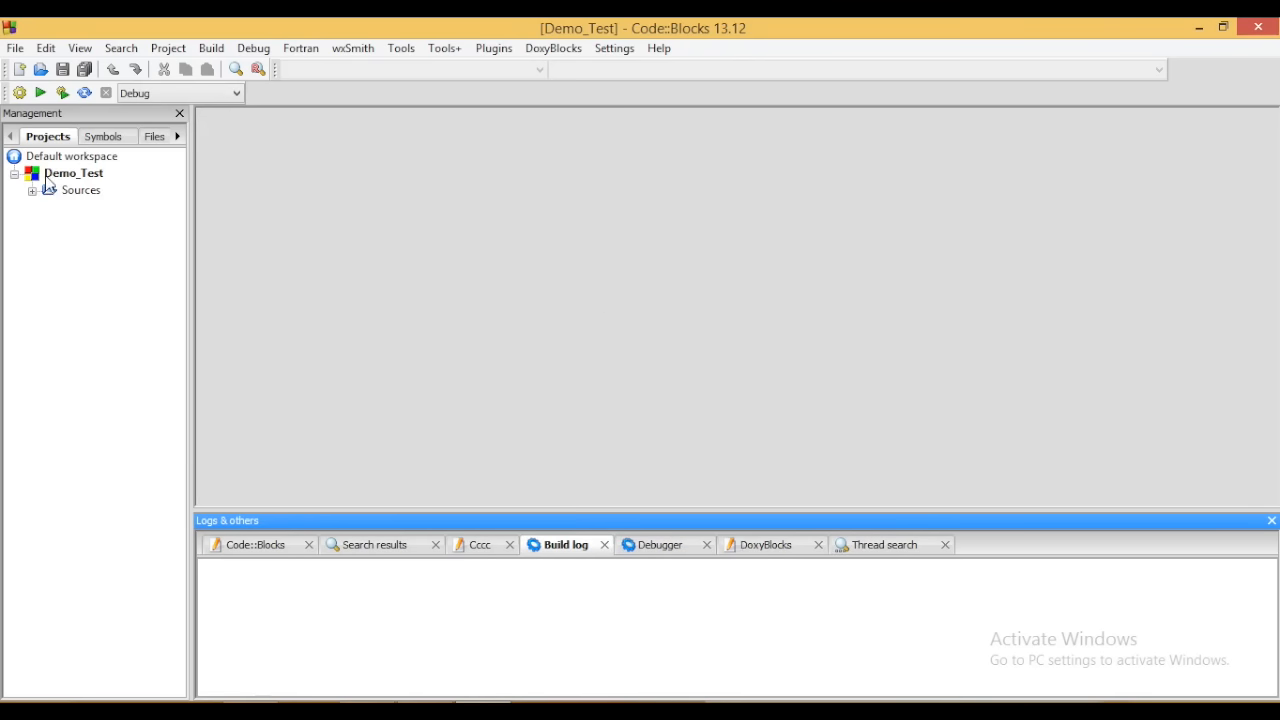
{"action": "left_click", "coordinate": [72, 172]}
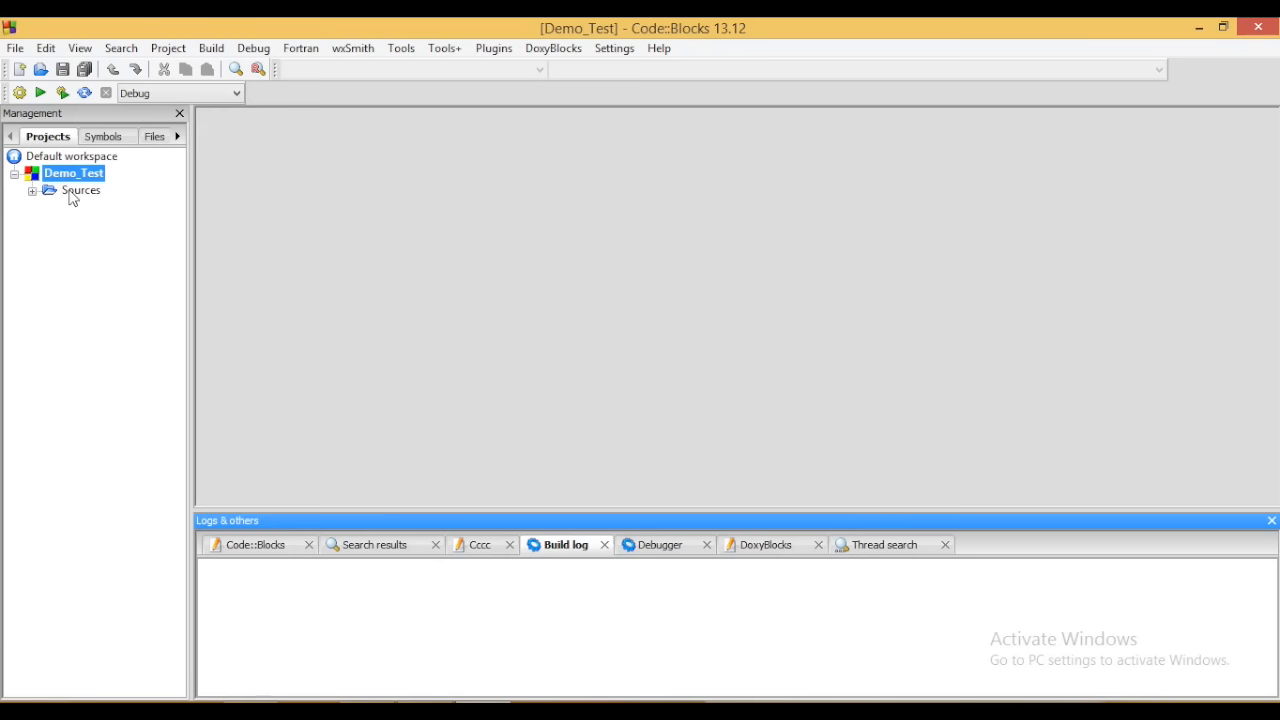
{"action": "left_click", "coordinate": [80, 190]}
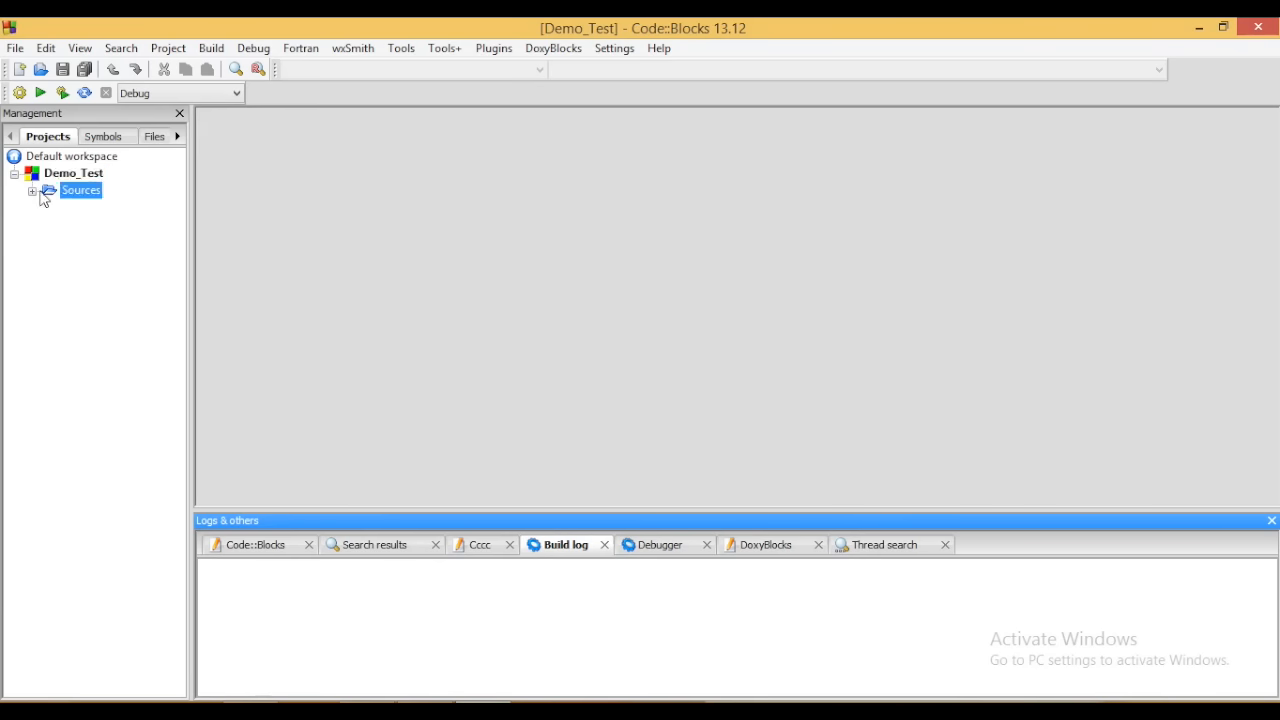
{"action": "left_click", "coordinate": [32, 190]}
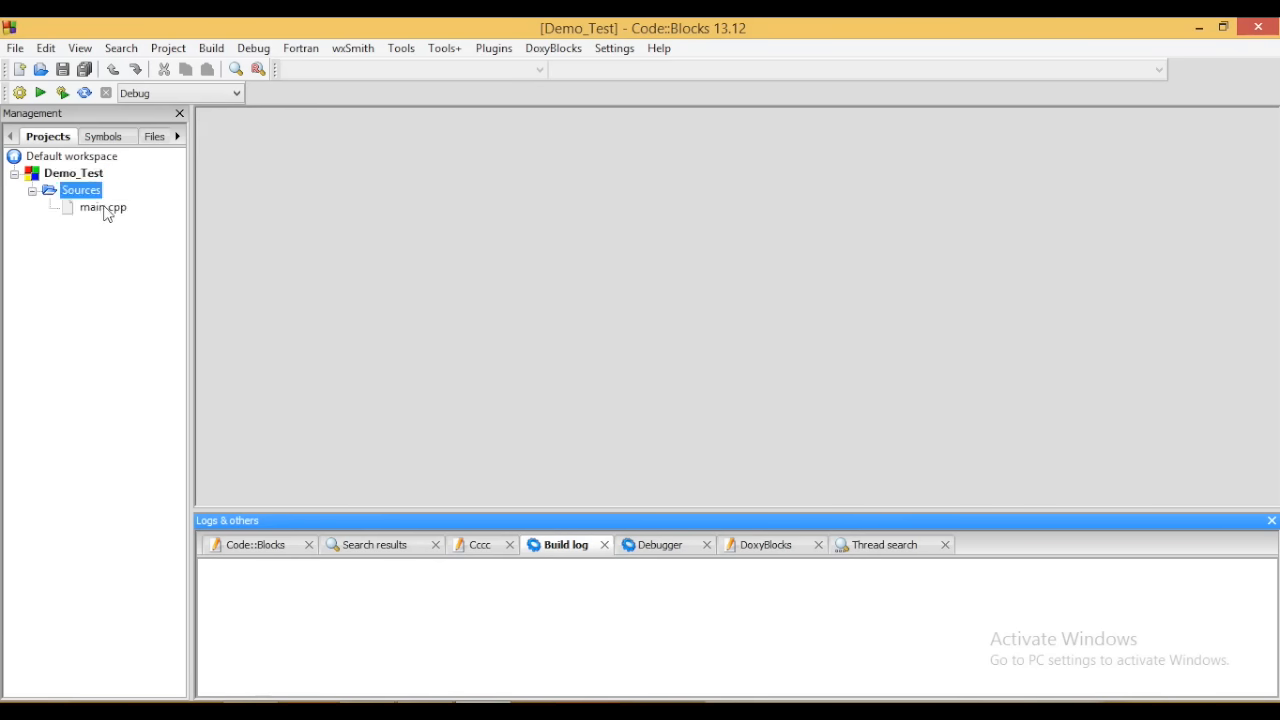
{"action": "double_click", "coordinate": [98, 206]}
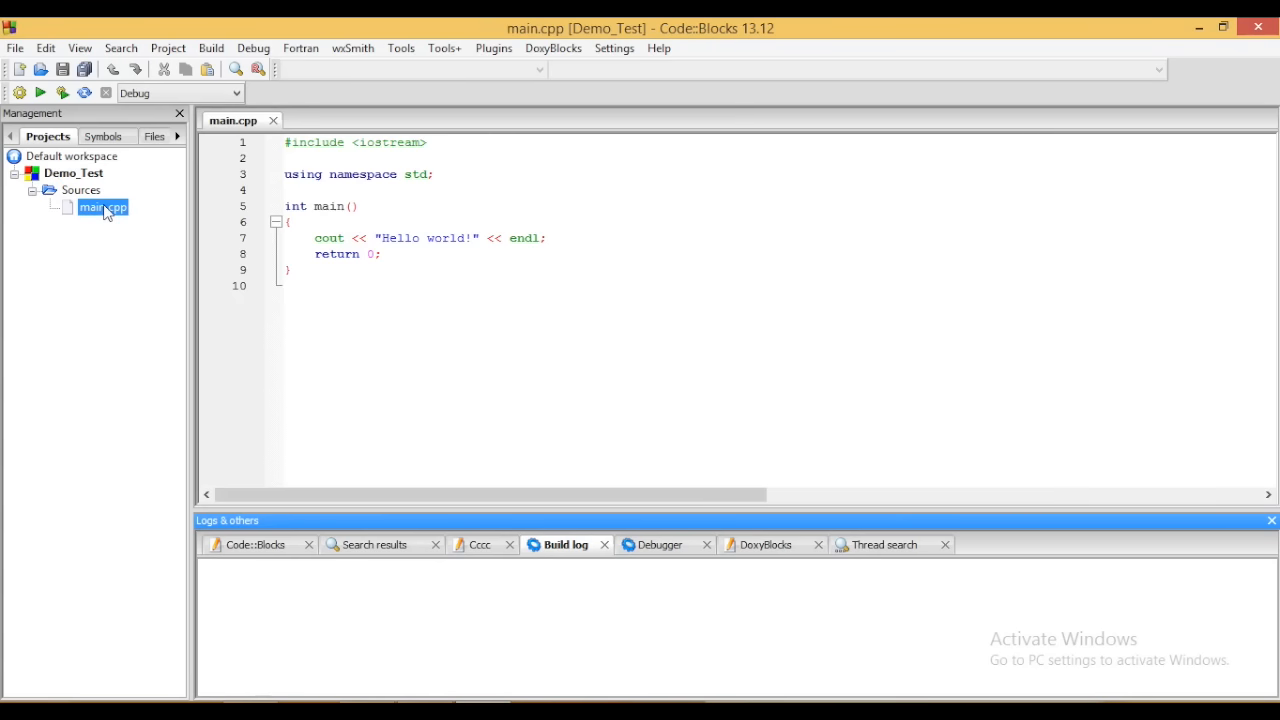
{"action": "left_click", "coordinate": [424, 308]}
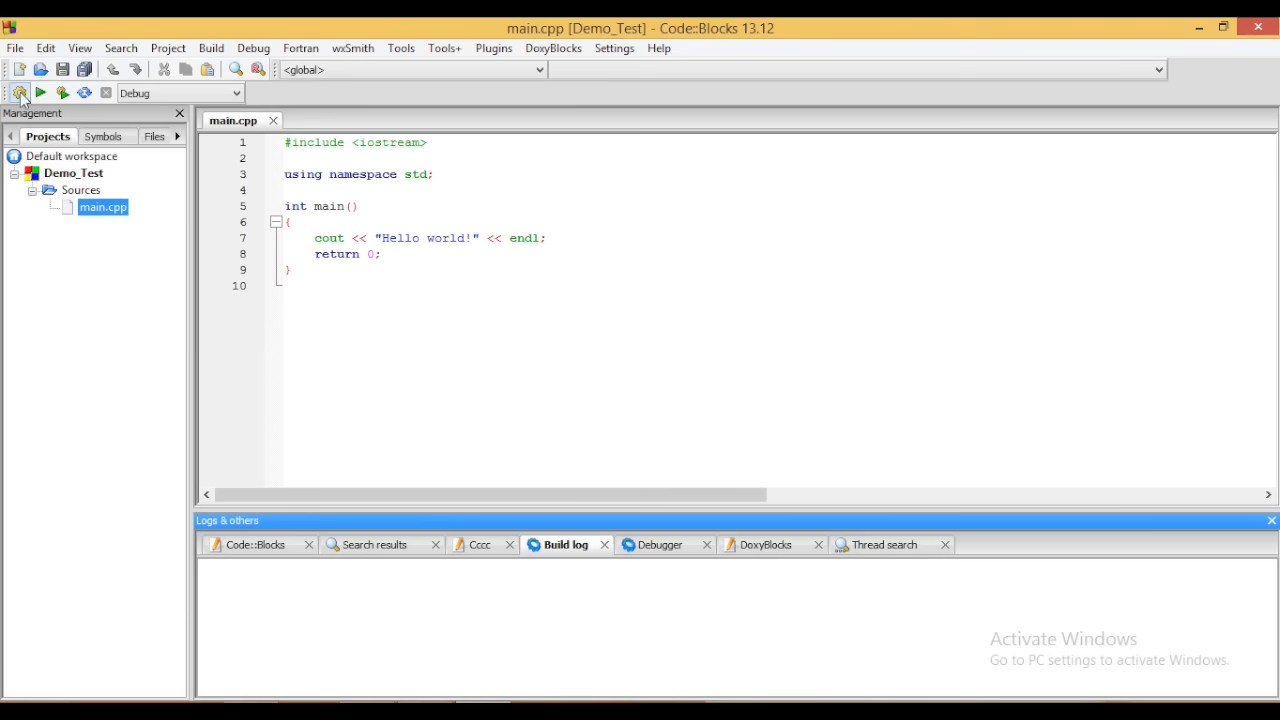
- Build Demo_Test, finishing with 0 errors and 0 warnings
{"action": "left_click", "coordinate": [20, 92]}
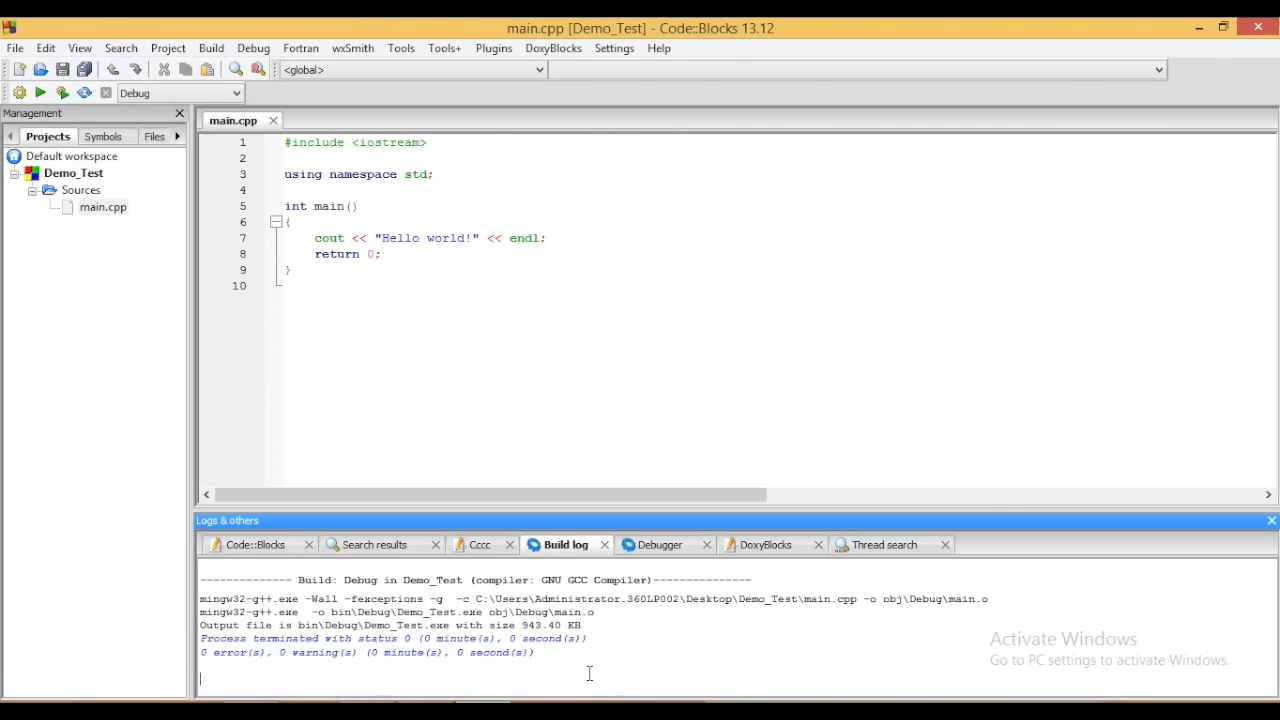
{"action": "mouse_move", "coordinate": [612, 390]}
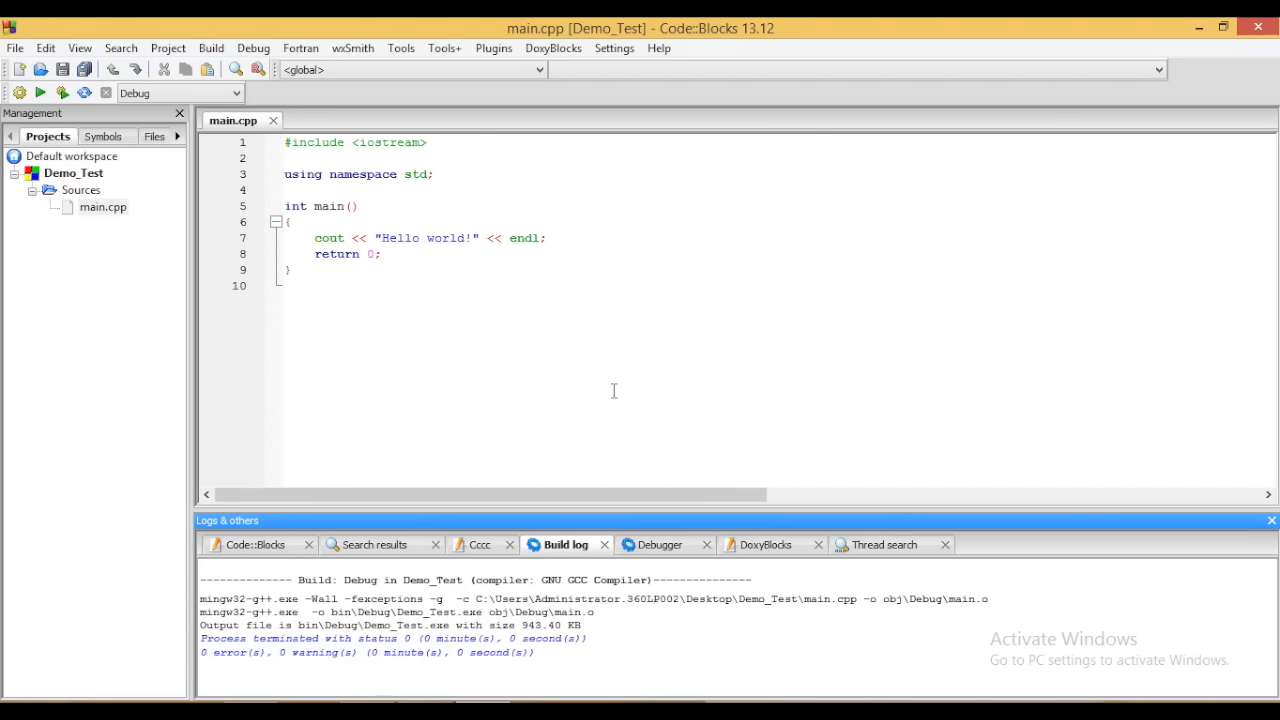
{"action": "mouse_move", "coordinate": [548, 332]}
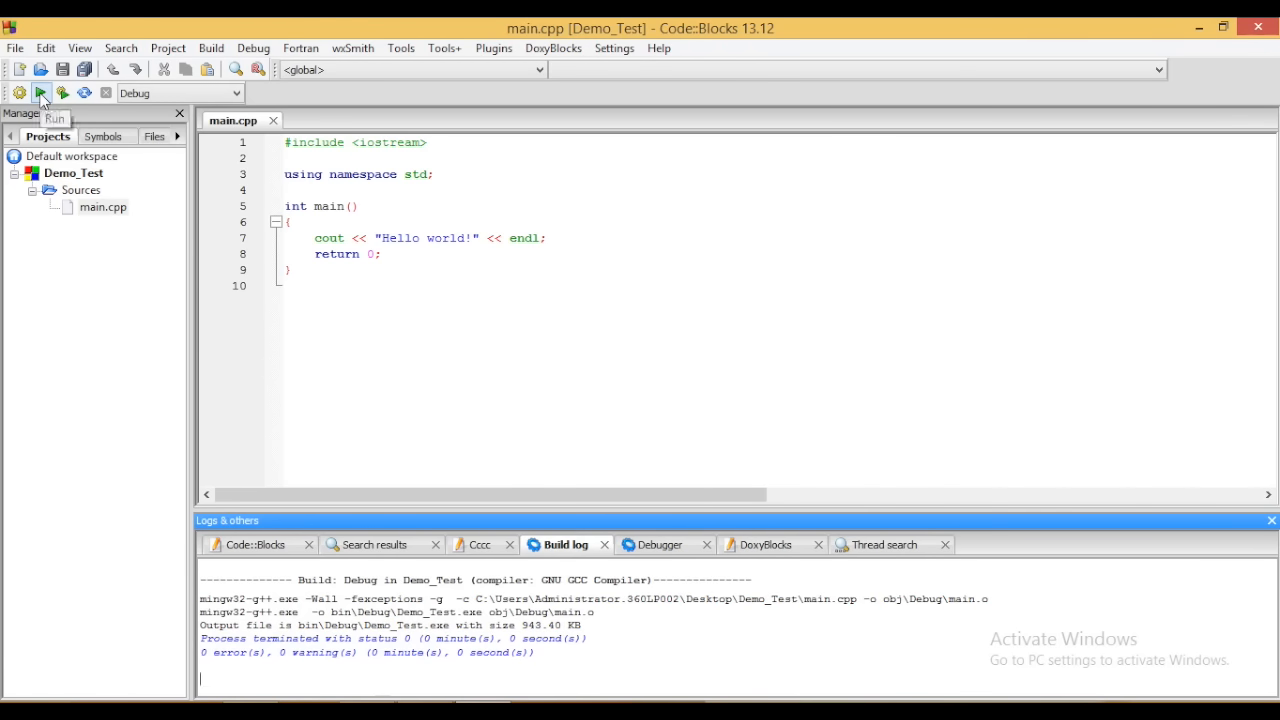
- Run Demo_Test so the console prints Hello world! and returns 0
{"action": "left_click", "coordinate": [40, 92]}
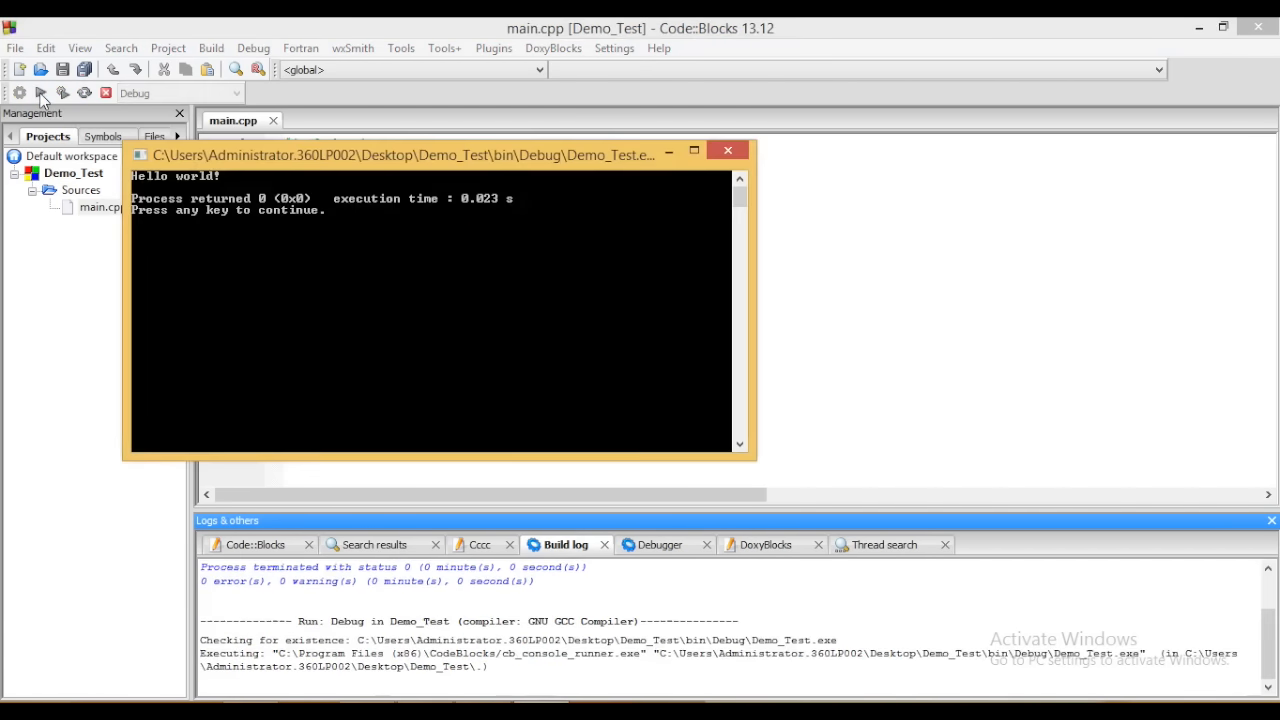
{"action": "mouse_move", "coordinate": [244, 188]}
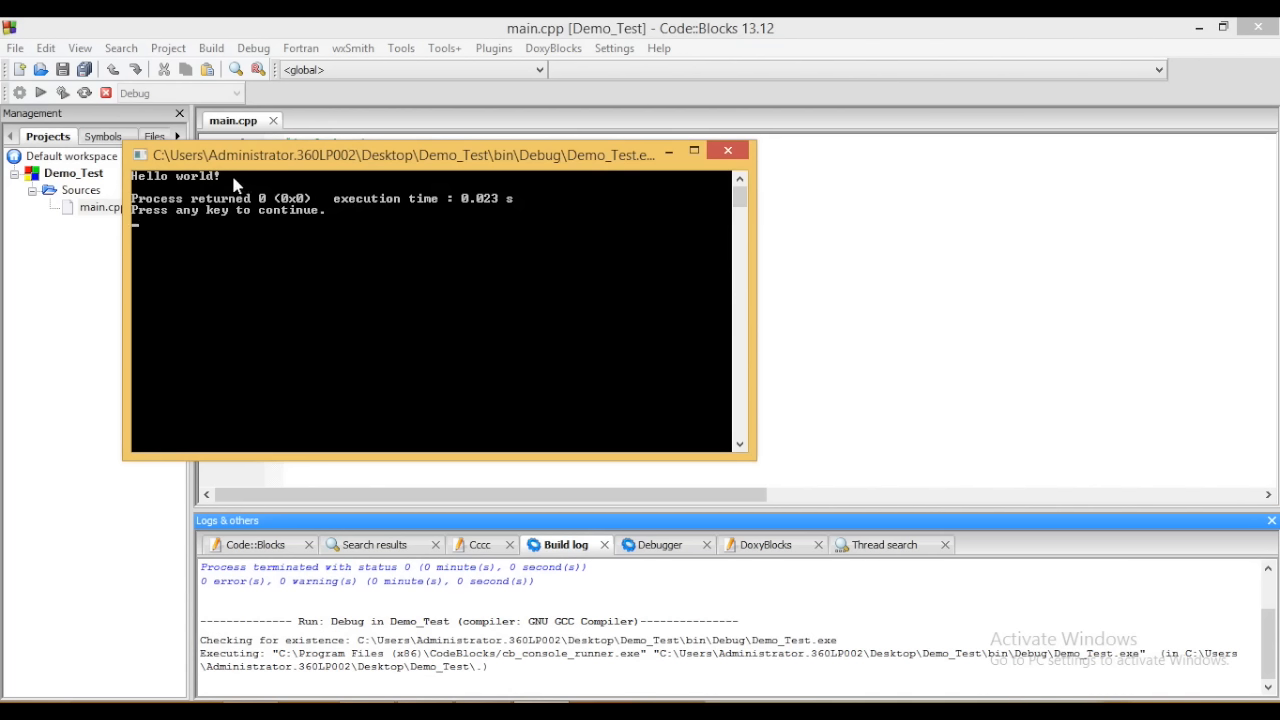
{"action": "mouse_move", "coordinate": [138, 184]}
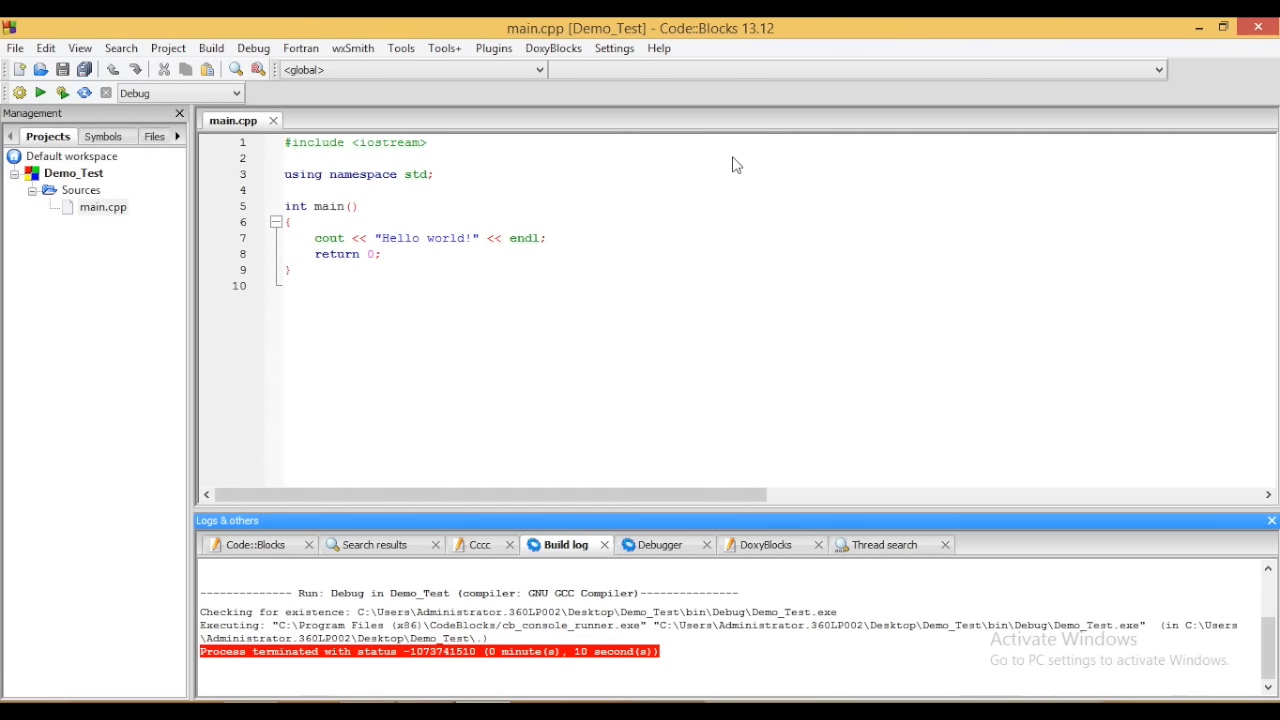
{"action": "mouse_move", "coordinate": [128, 208]}
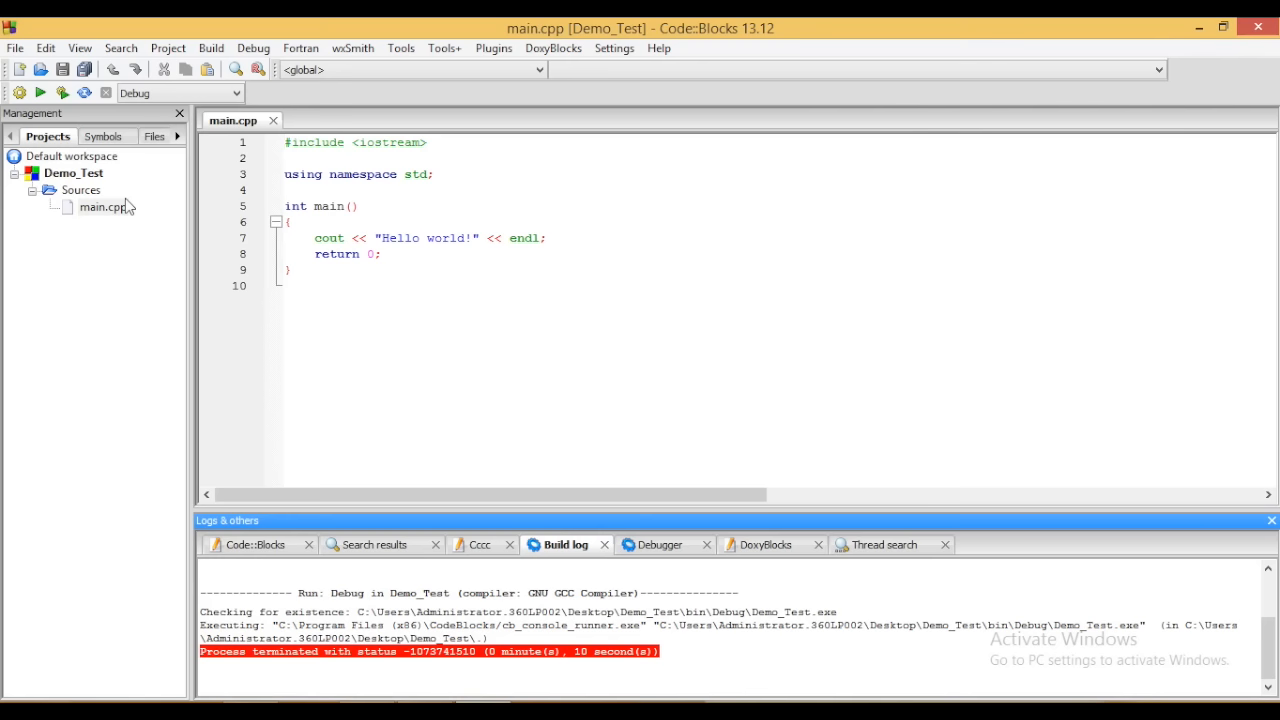
{"action": "mouse_move", "coordinate": [16, 48]}
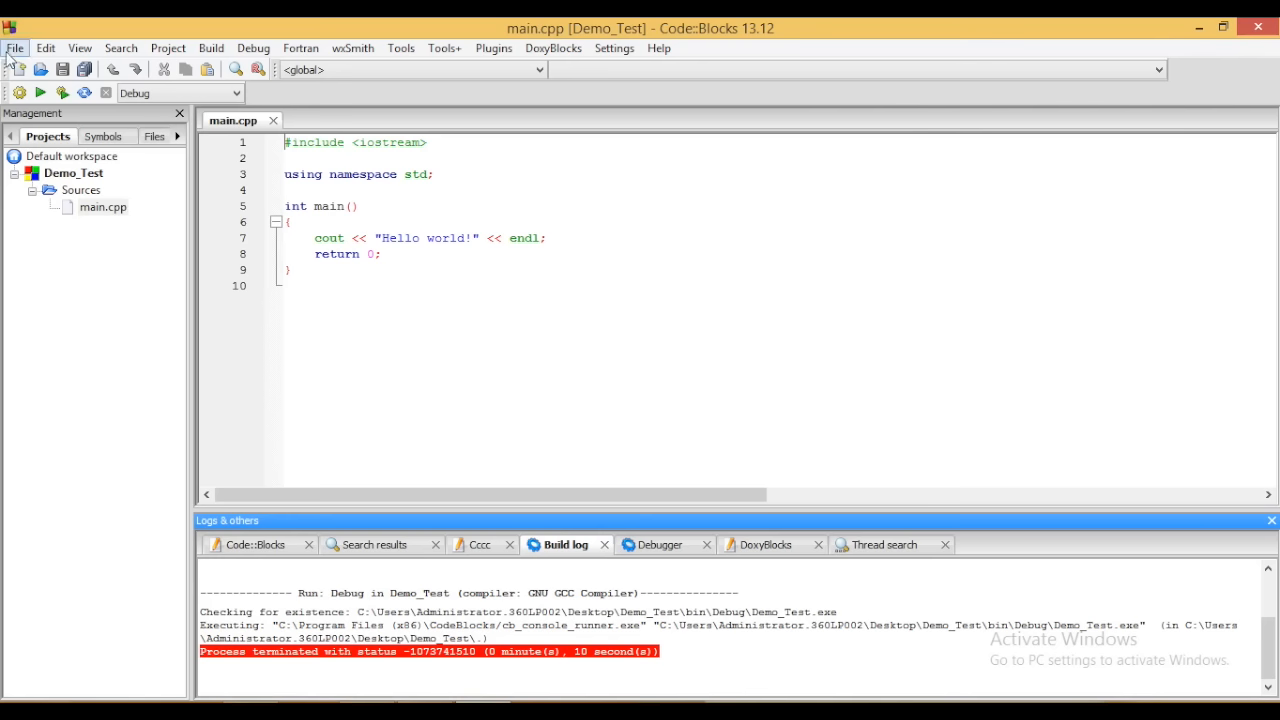
- Open main from Desktop > Test_Demo via File > Open in a second editor tab
{"action": "left_click", "coordinate": [16, 48]}
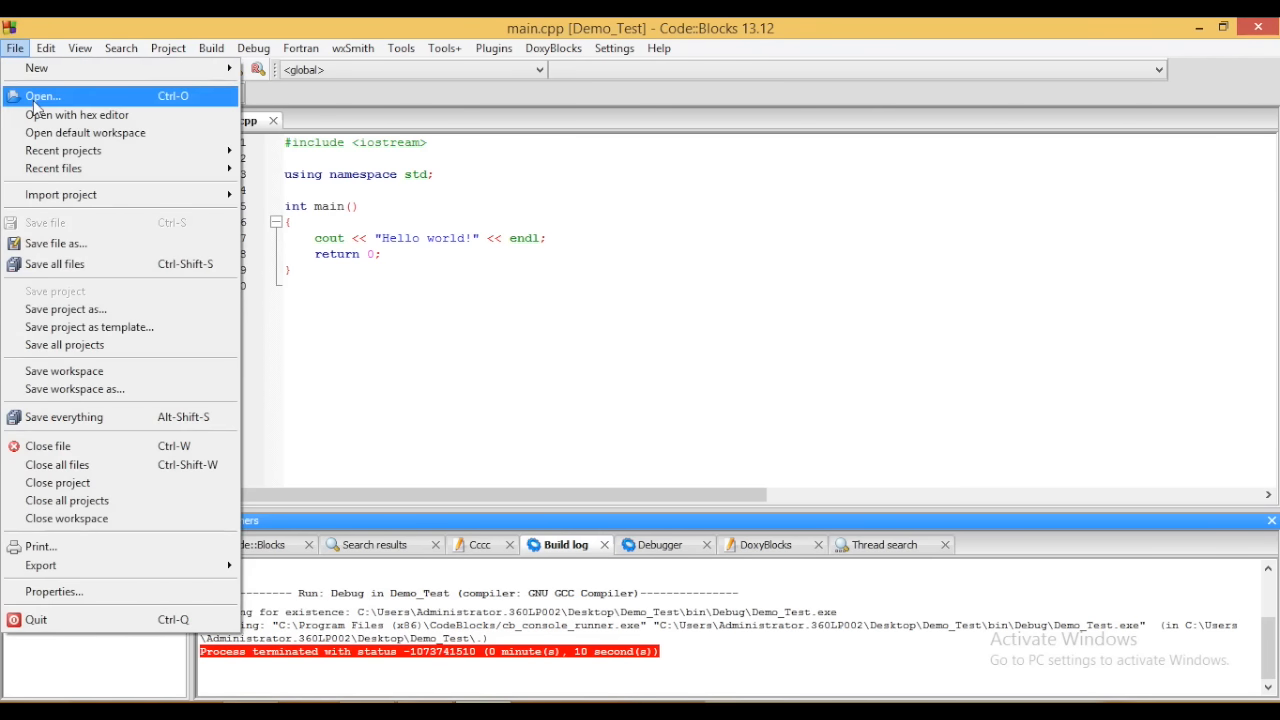
{"action": "left_click", "coordinate": [44, 96]}
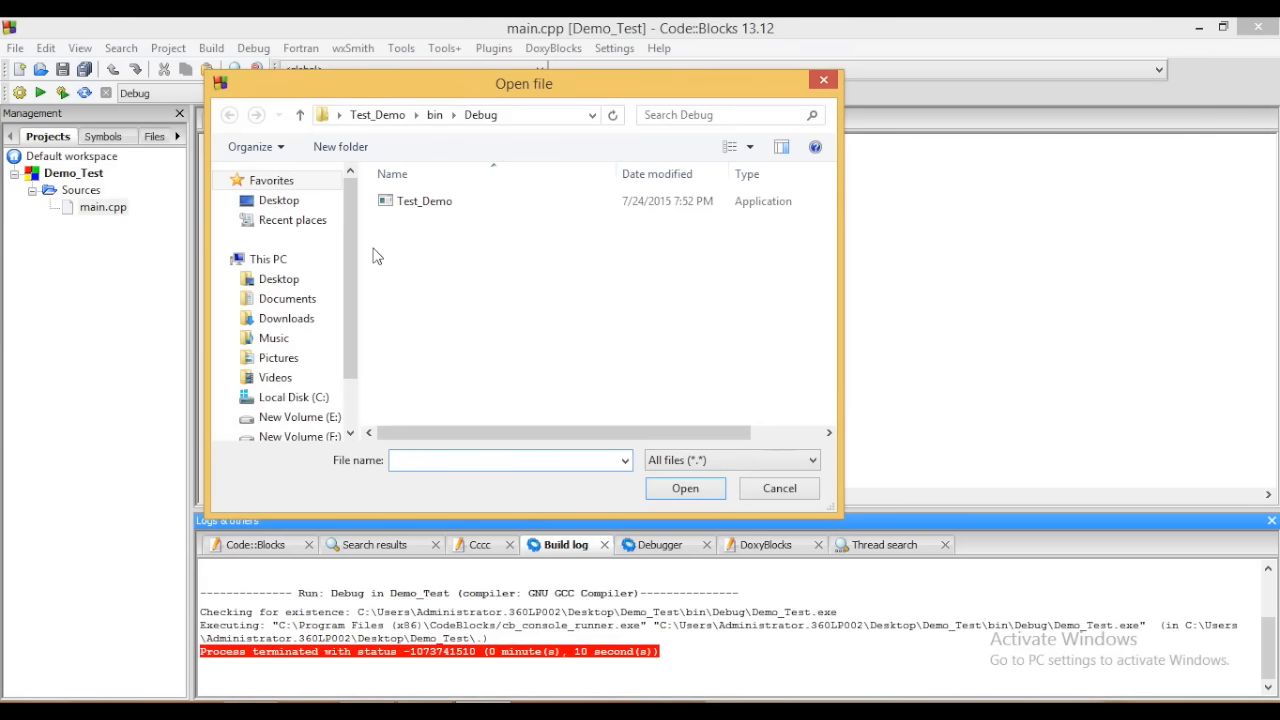
{"action": "left_click", "coordinate": [278, 278]}
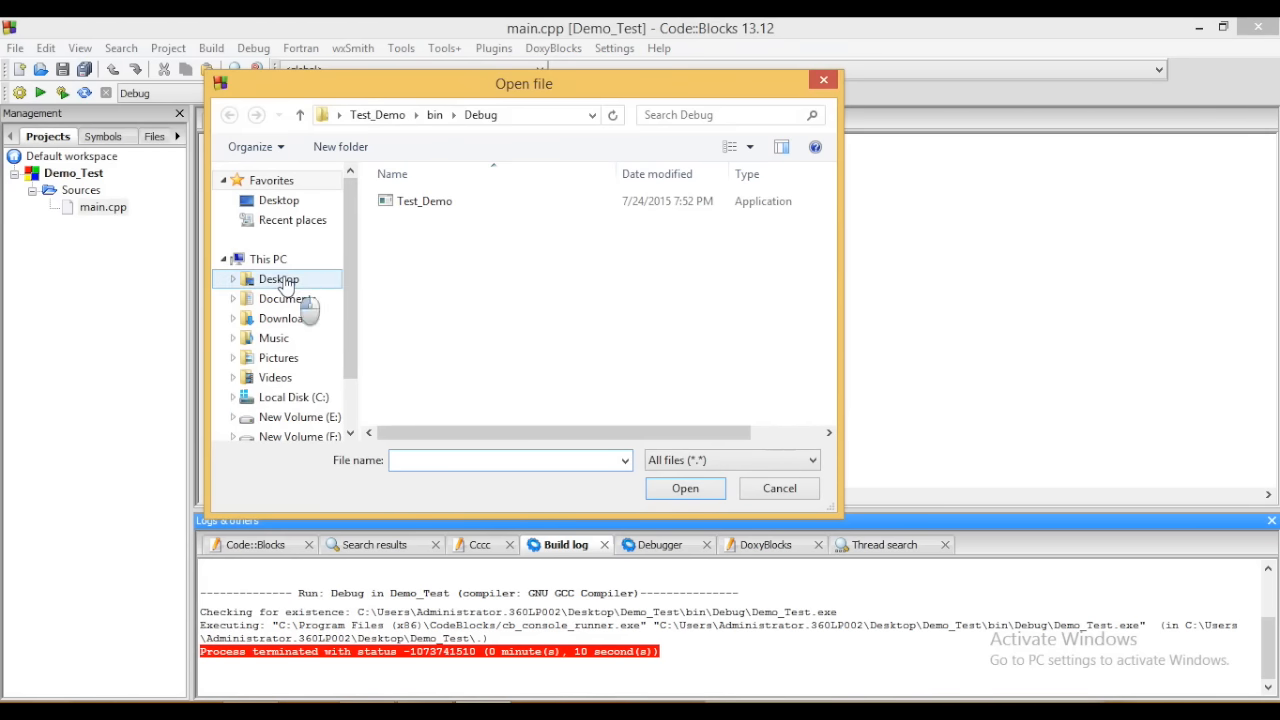
{"action": "left_click", "coordinate": [280, 280]}
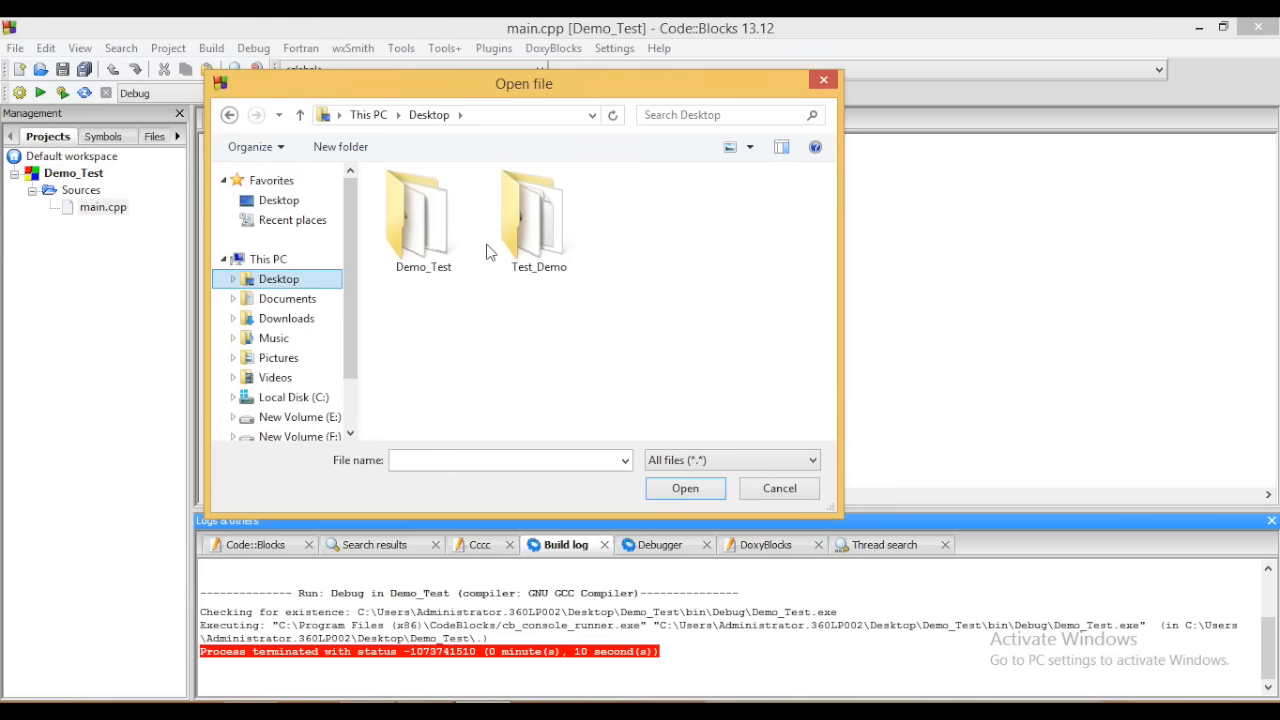
{"action": "double_click", "coordinate": [538, 210]}
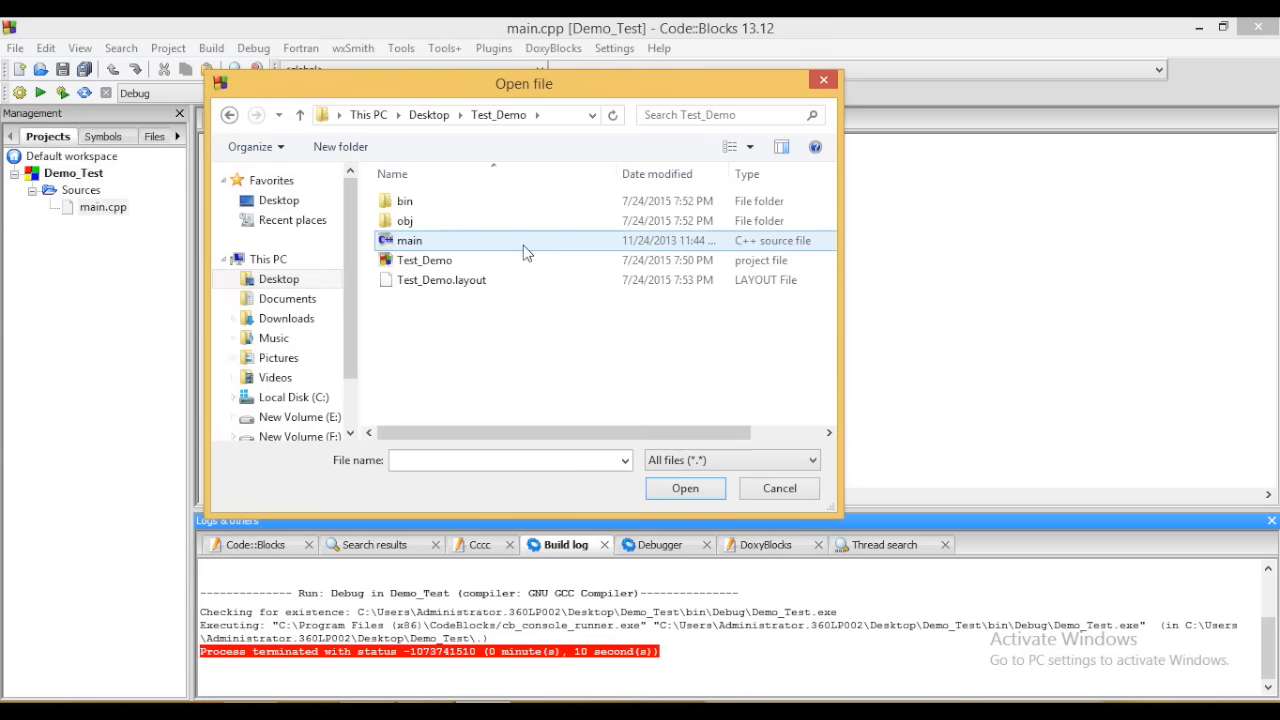
{"action": "left_click", "coordinate": [408, 240]}
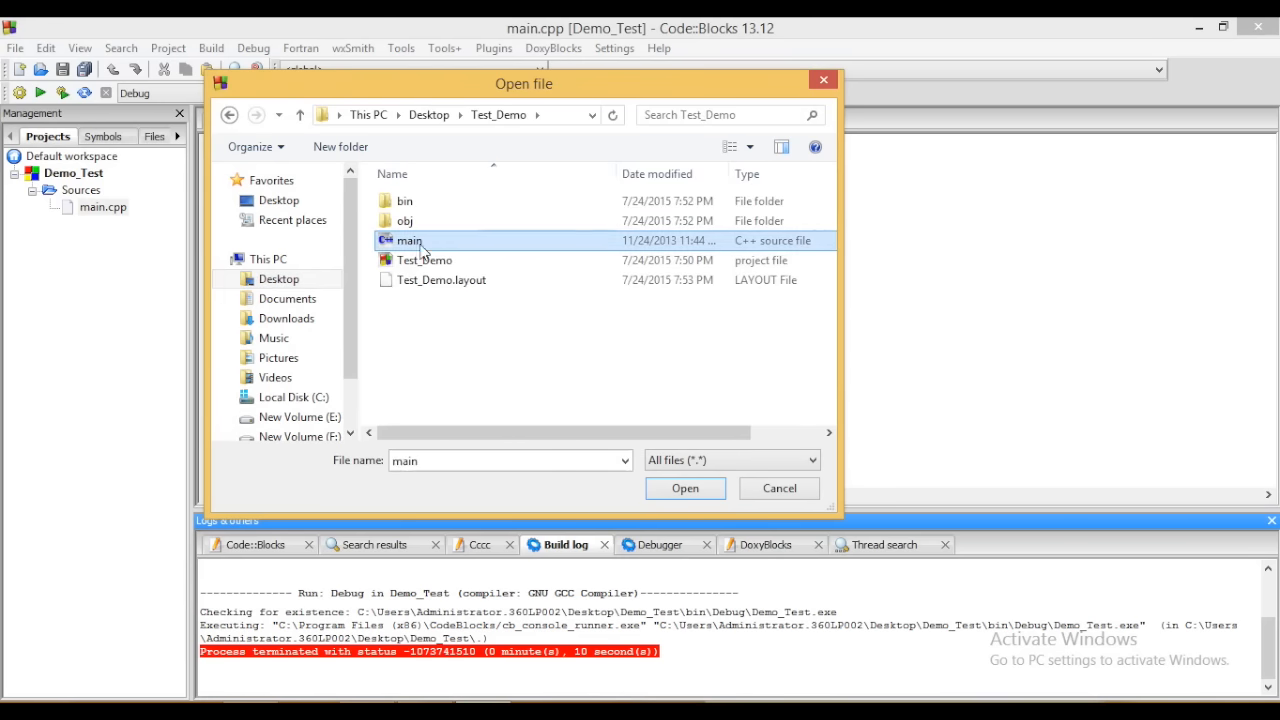
{"action": "mouse_move", "coordinate": [410, 250]}
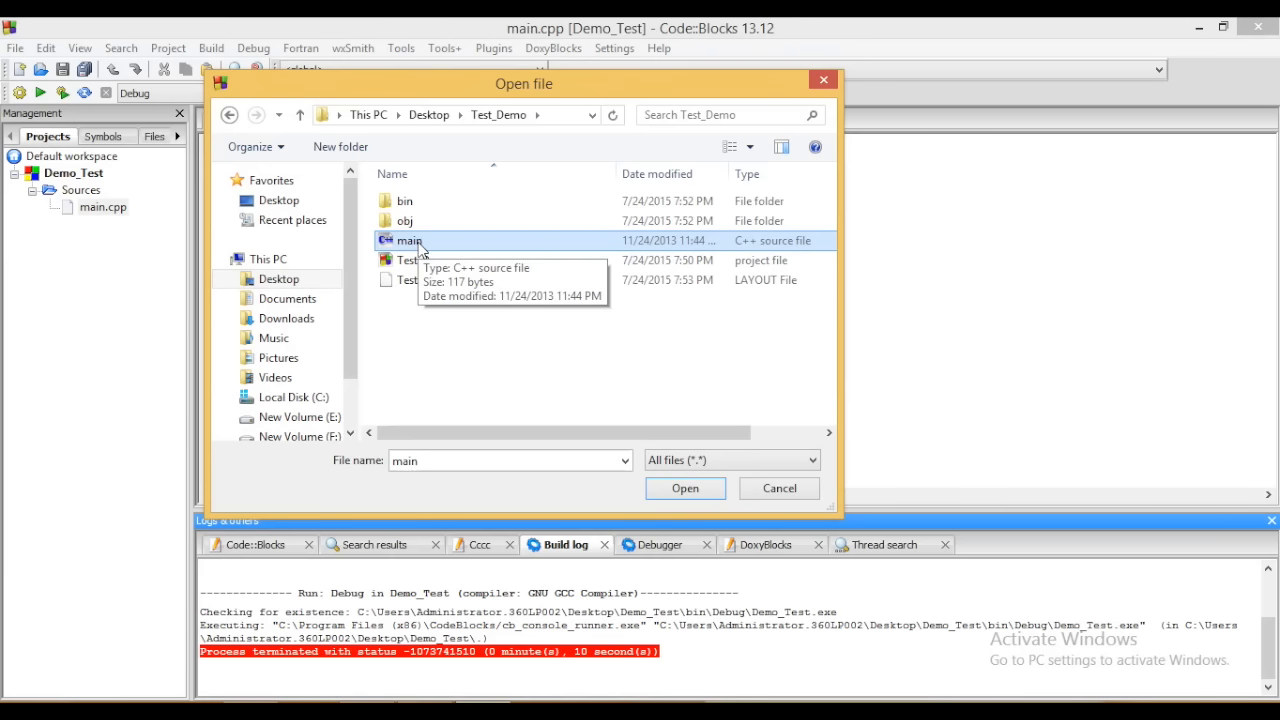
{"action": "mouse_move", "coordinate": [744, 252]}
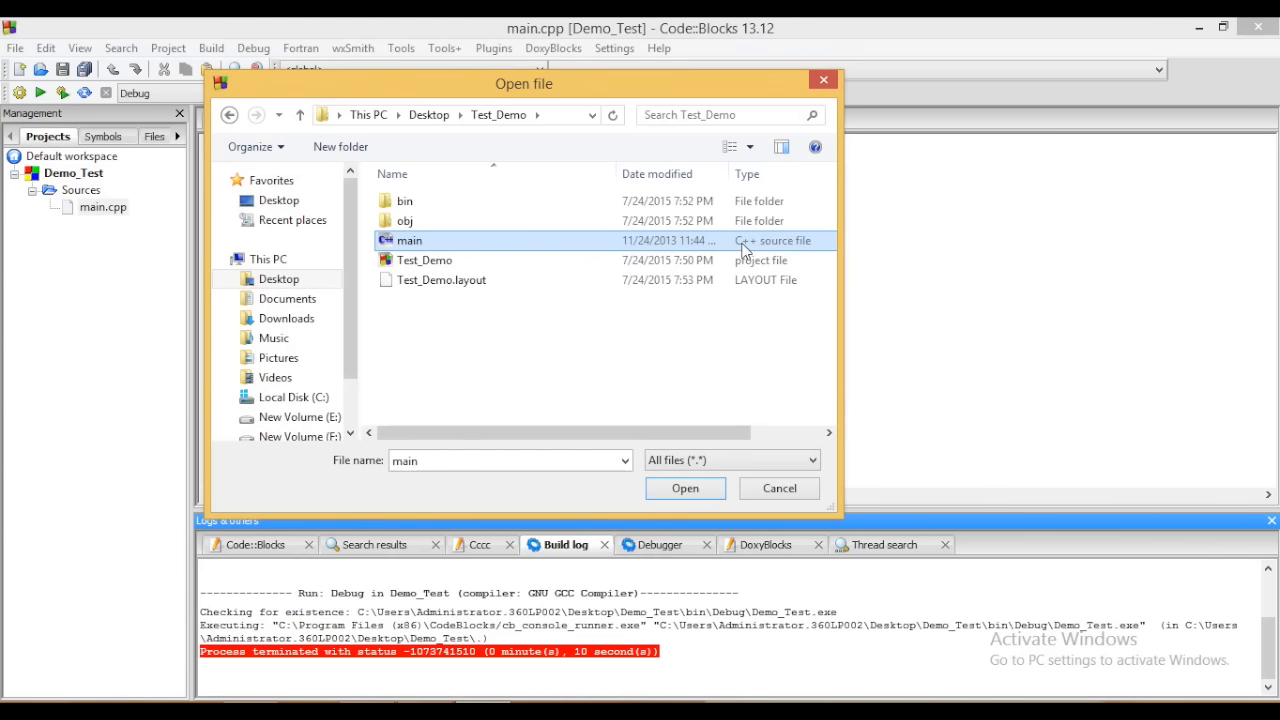
{"action": "mouse_move", "coordinate": [714, 524]}
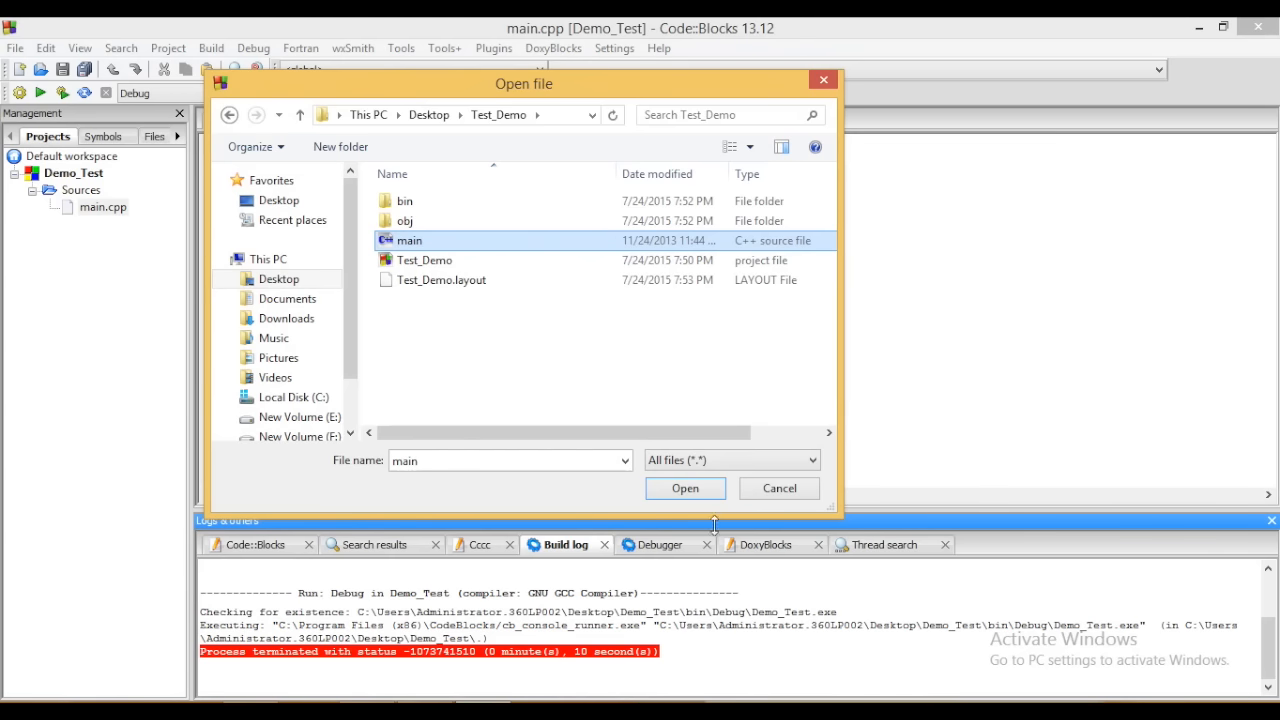
{"action": "left_click", "coordinate": [684, 488]}
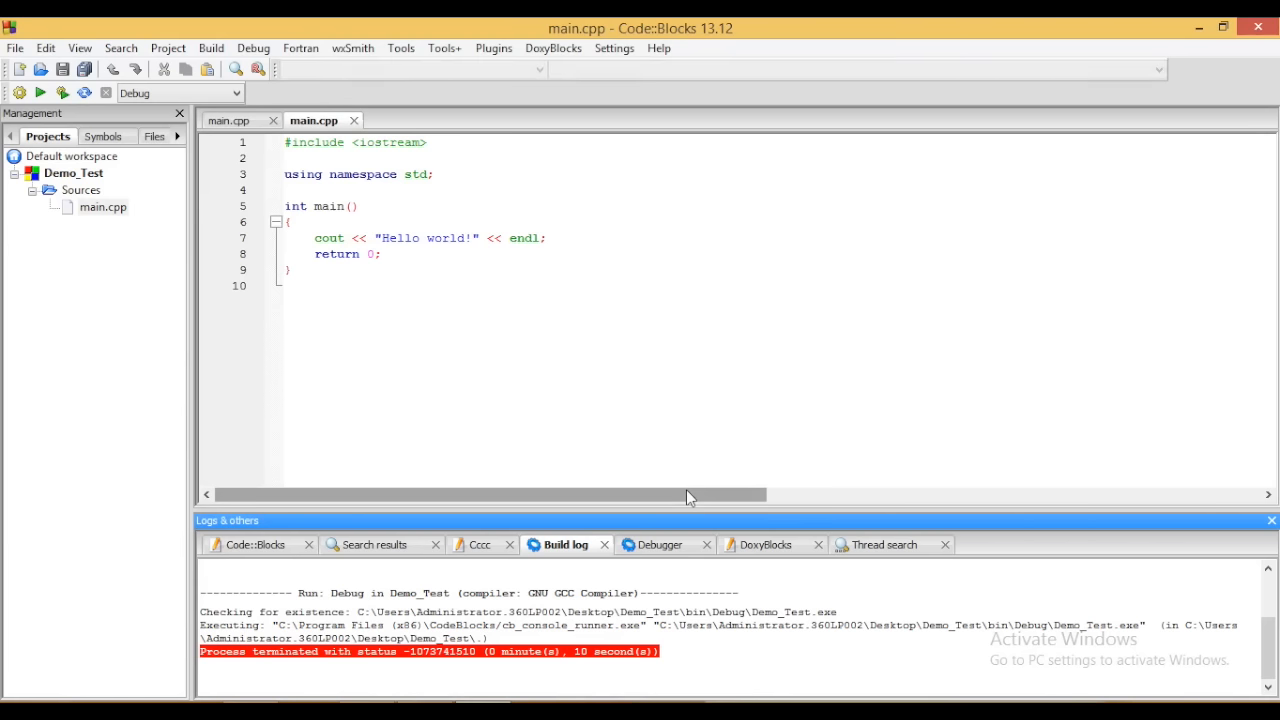